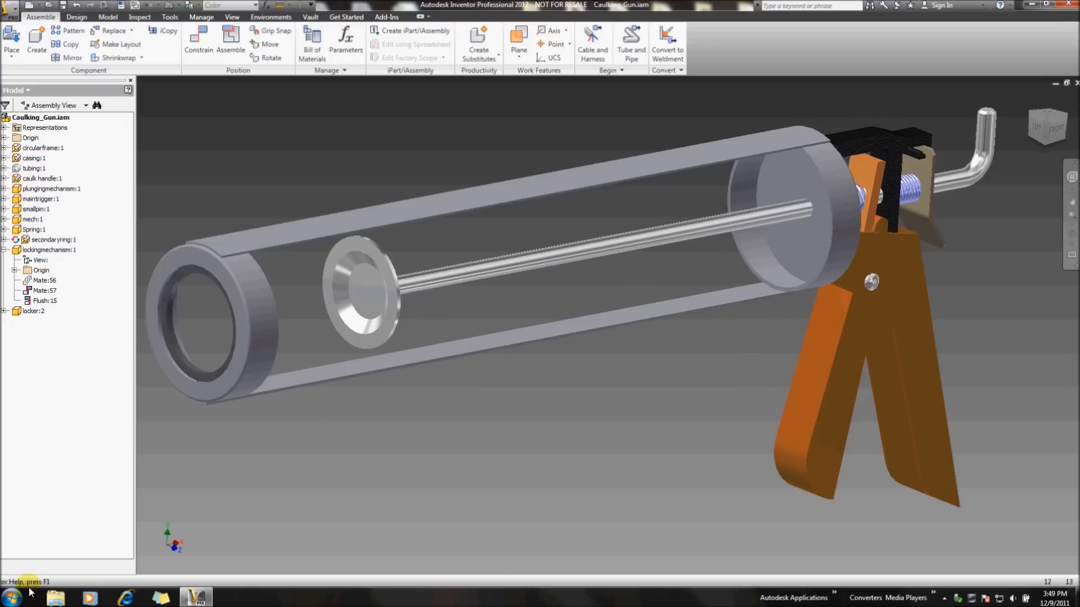
Browse All Programs > Autodesk > Autodesk Inventor 2012 to reach Design Assistant 2012
left_click(8, 601)
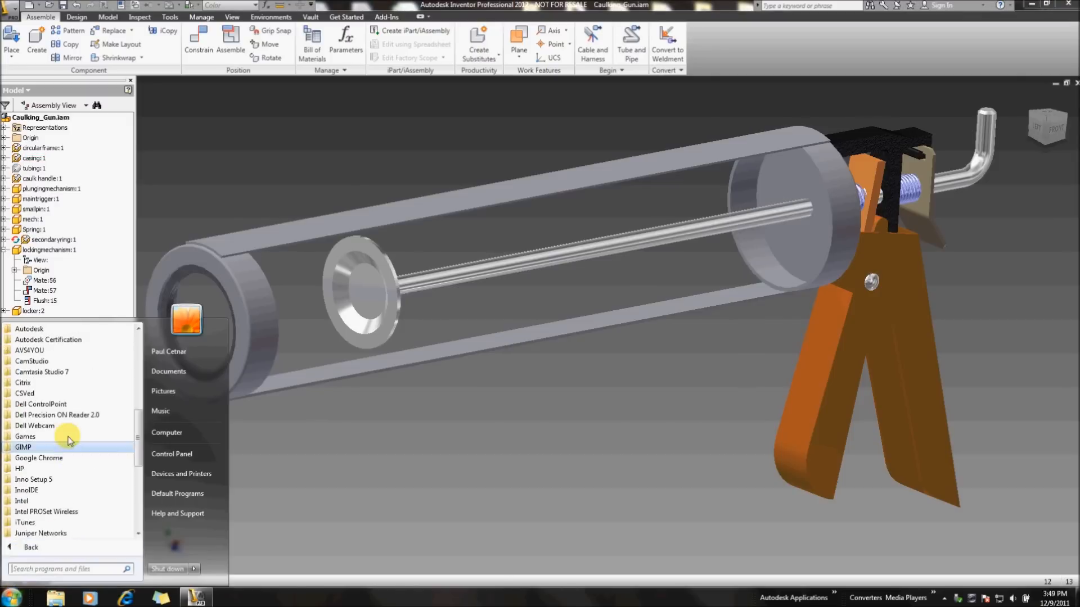
left_click(29, 329)
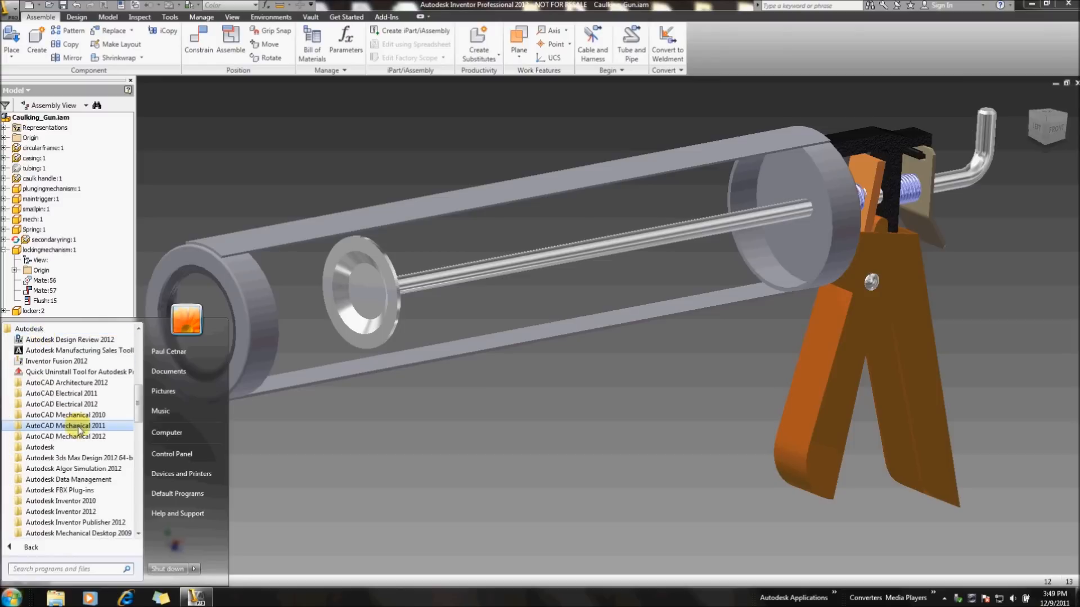
mouse_move(66, 512)
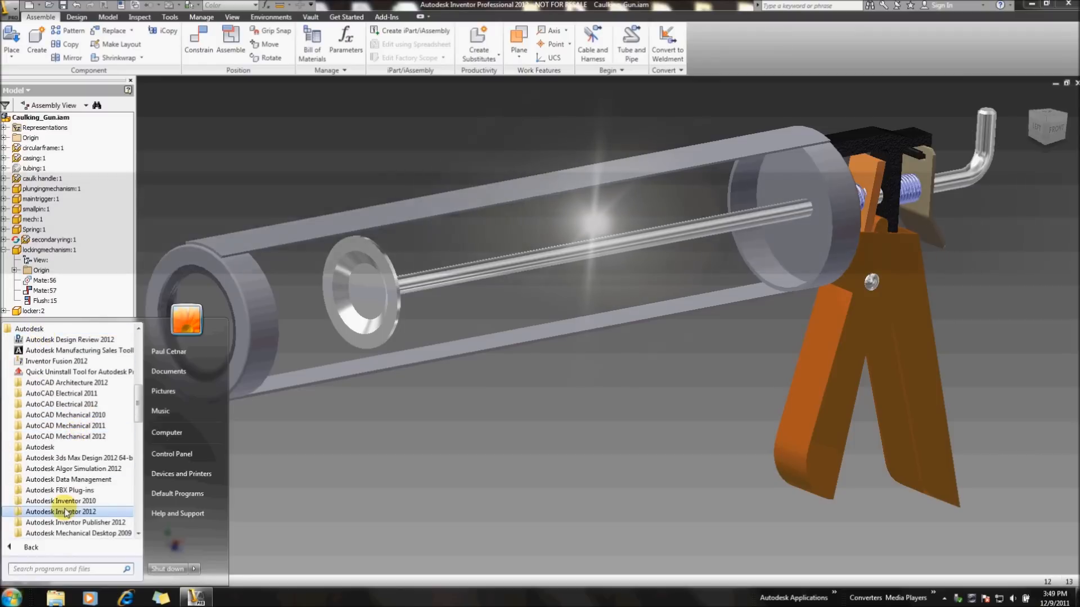
left_click(61, 512)
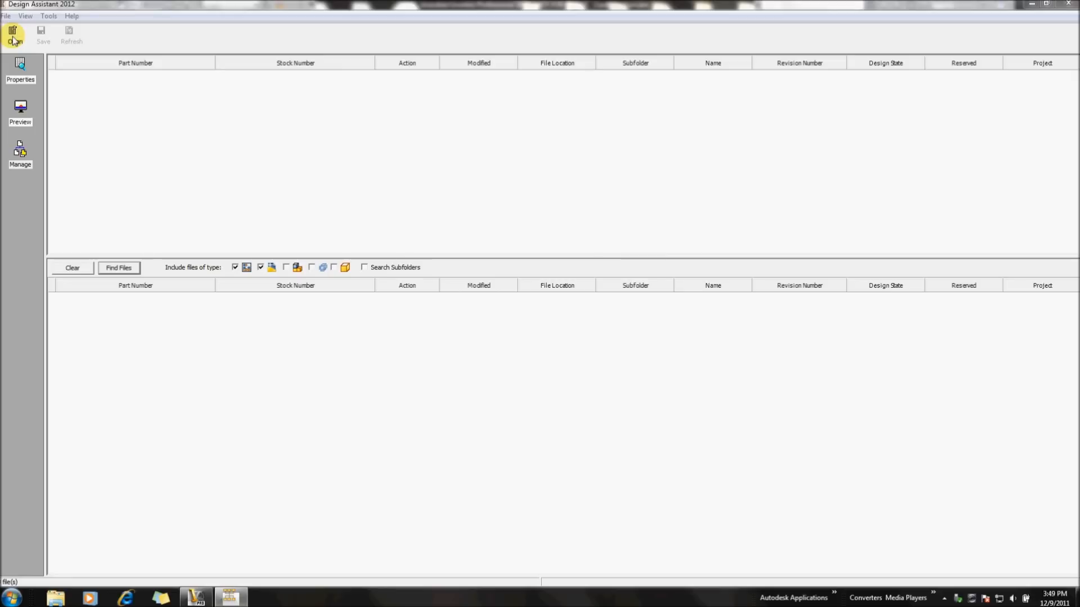
Open Caulking_Gun.iam from the Caulking Gun folder in Design Assistant
left_click(16, 32)
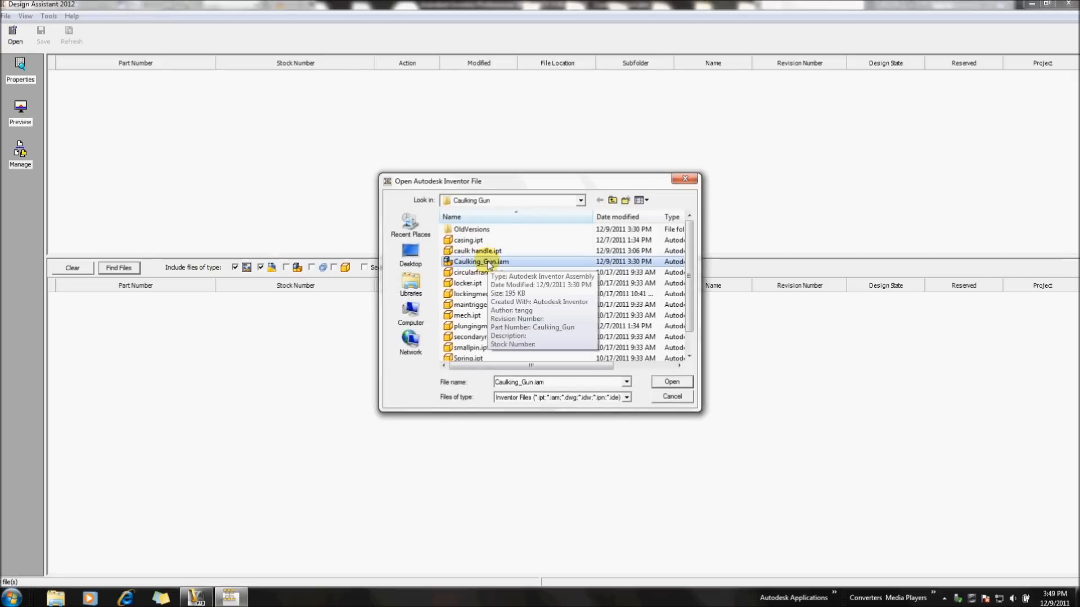
left_click(672, 381)
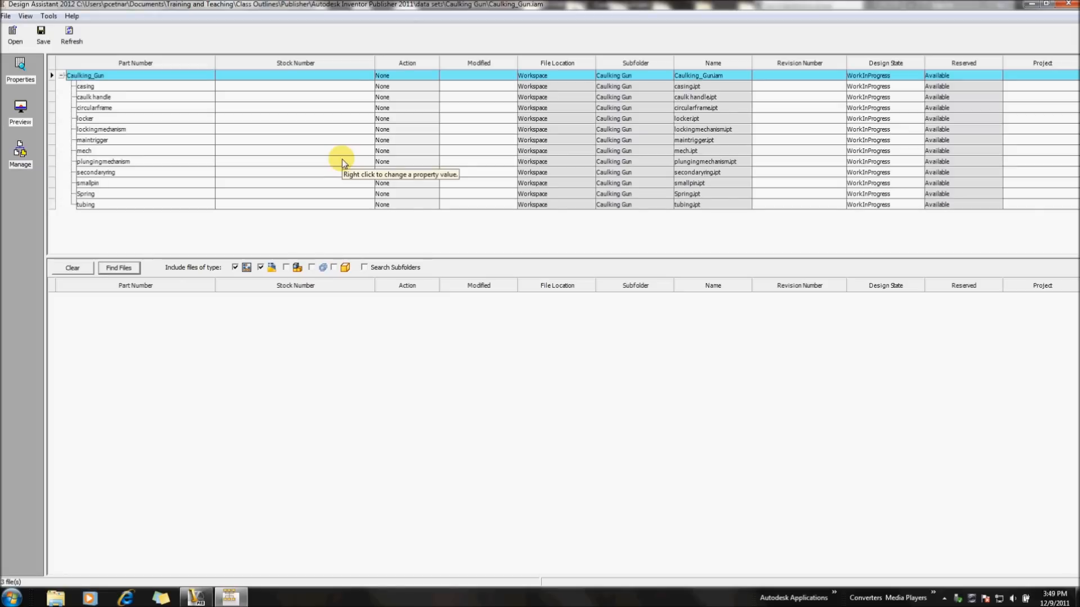
mouse_move(344, 164)
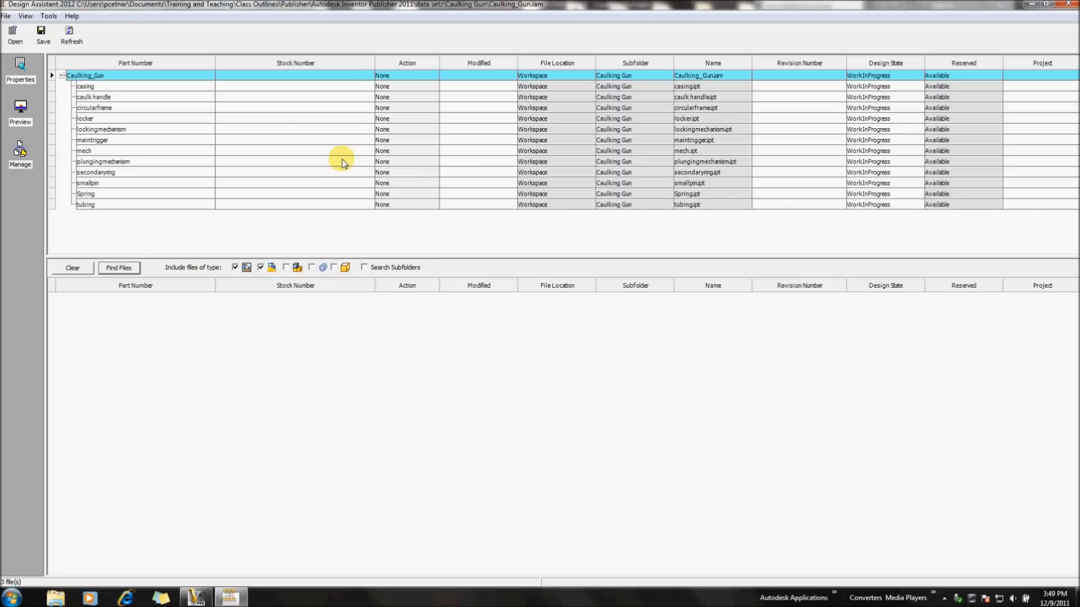
mouse_move(365, 97)
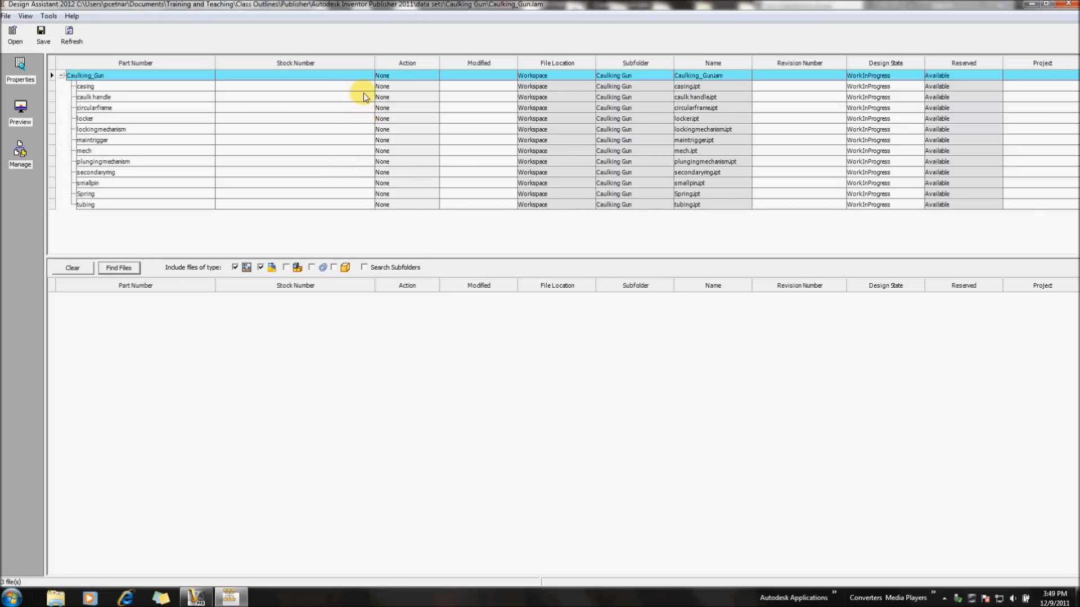
Set the top assembly's action to Copy as Caulking_Gun_v2.iam in the Caulking Gun-V2 folder
right_click(396, 75)
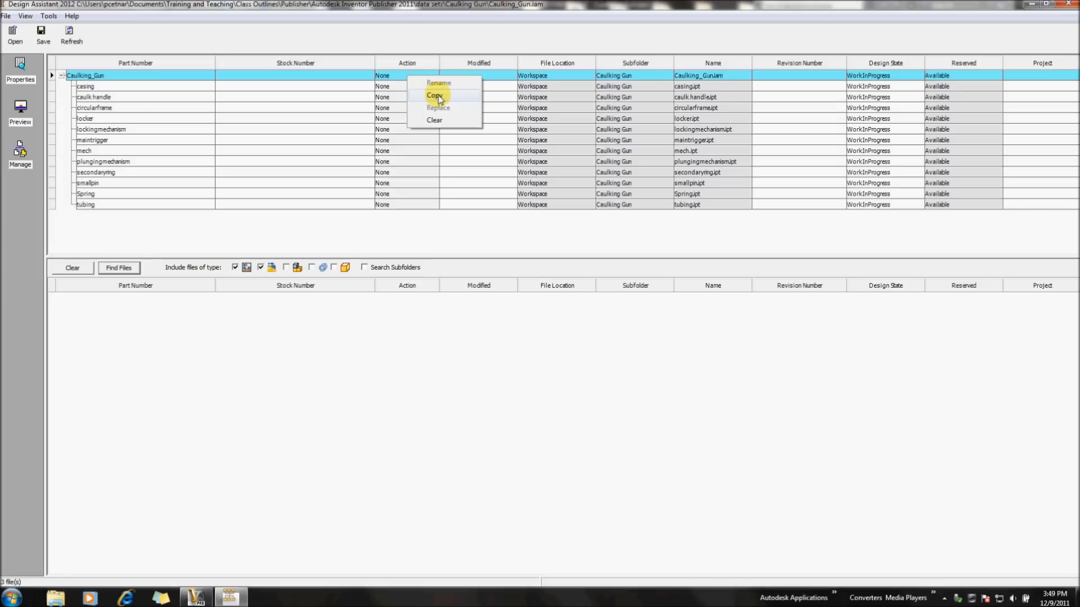
mouse_move(293, 83)
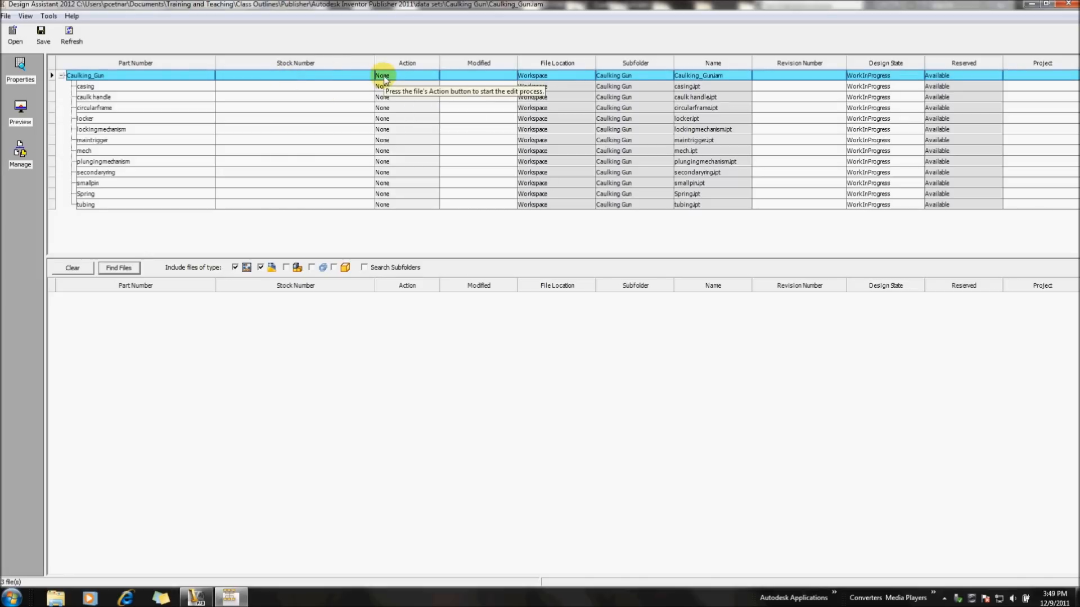
left_click(381, 74)
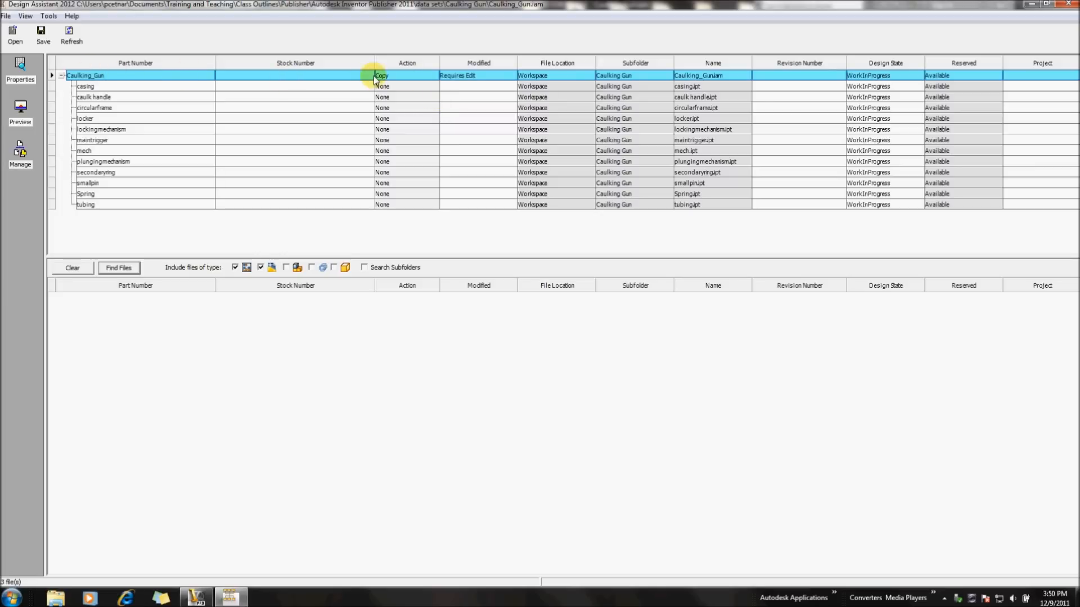
mouse_move(363, 81)
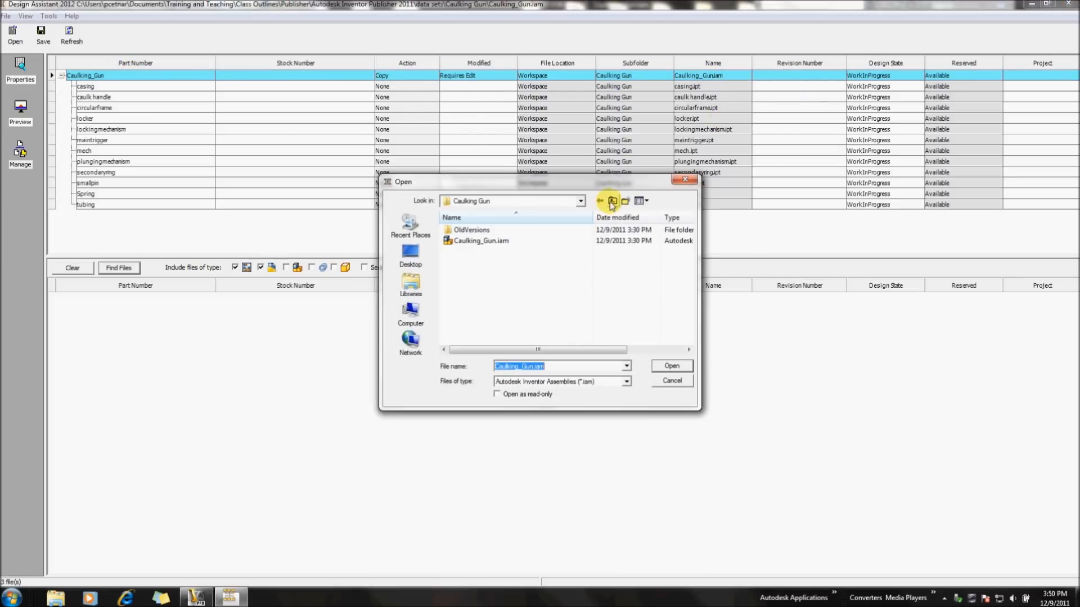
left_click(612, 201)
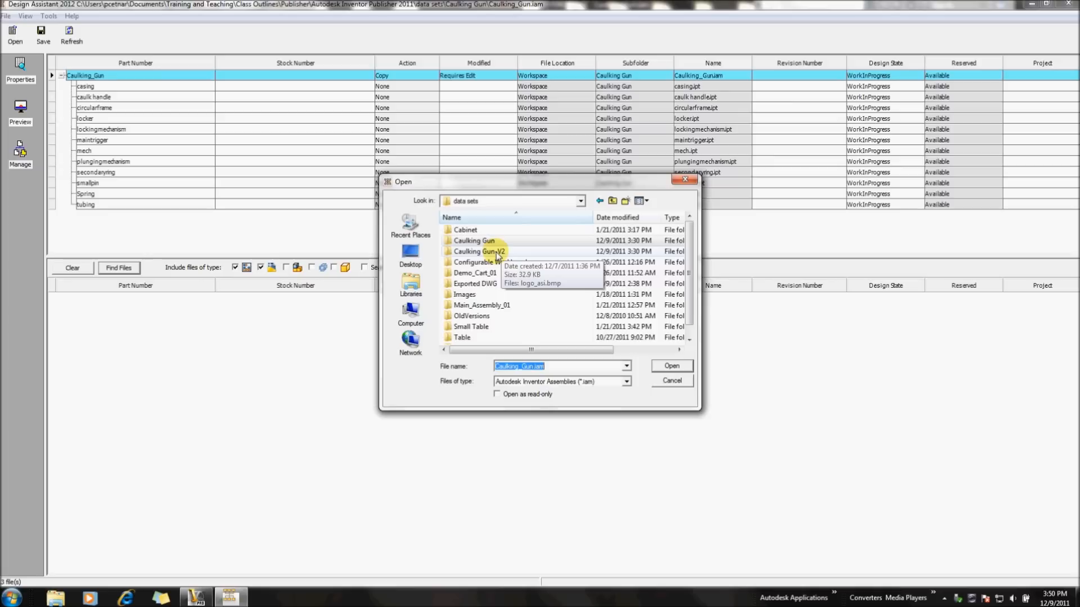
double_click(478, 252)
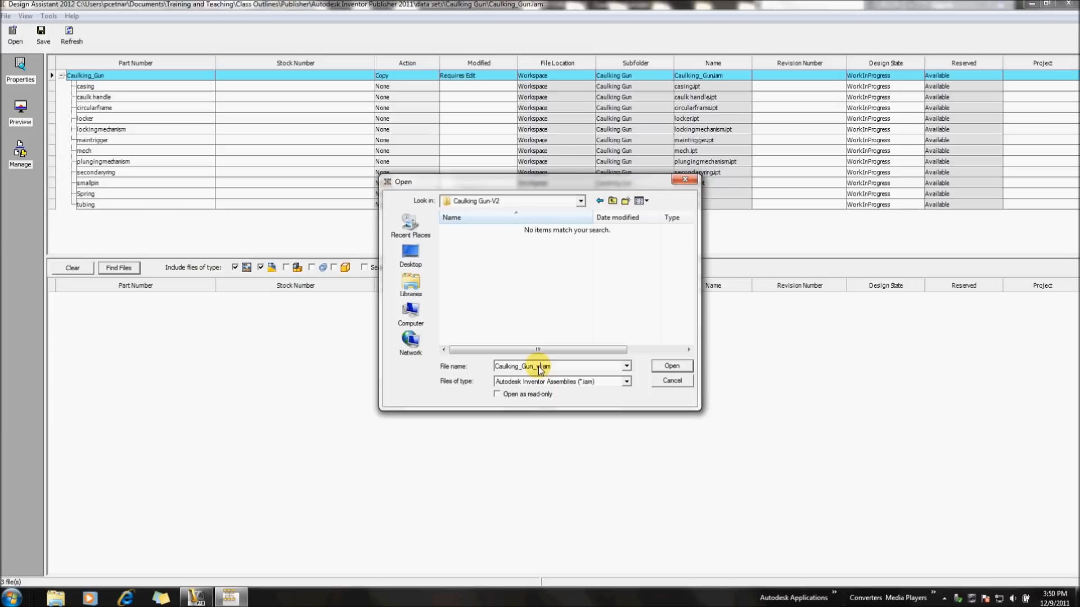
type("Caulking_Gun_v2.iam")
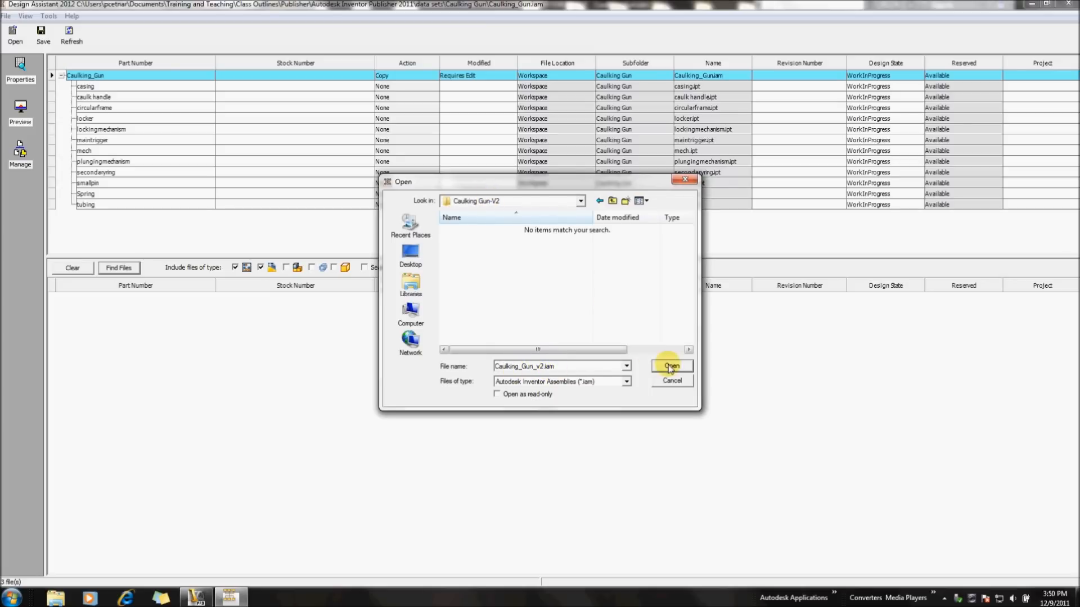
left_click(671, 366)
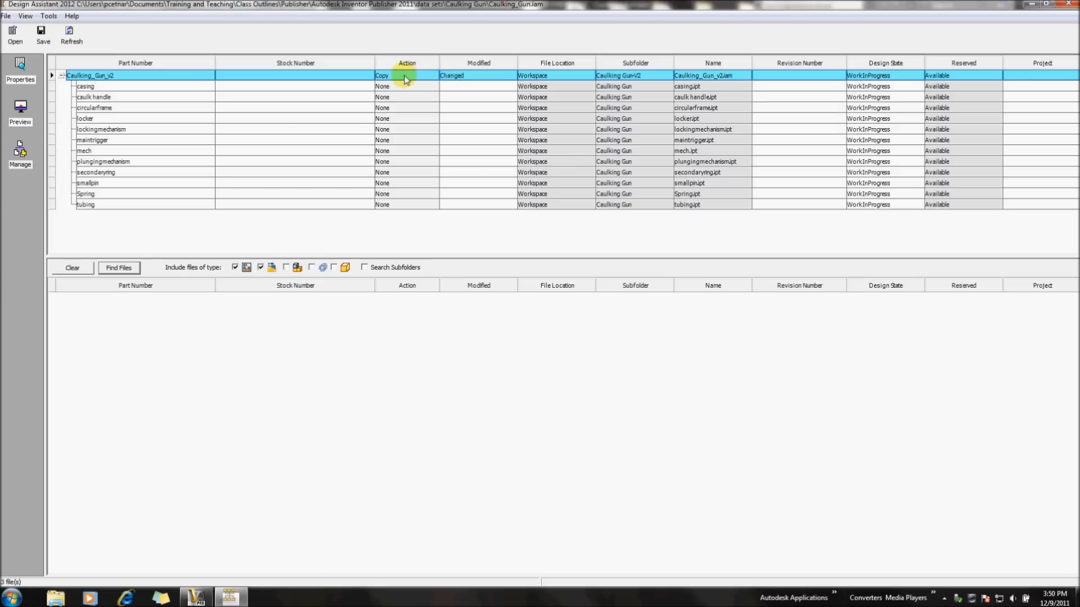
mouse_move(714, 78)
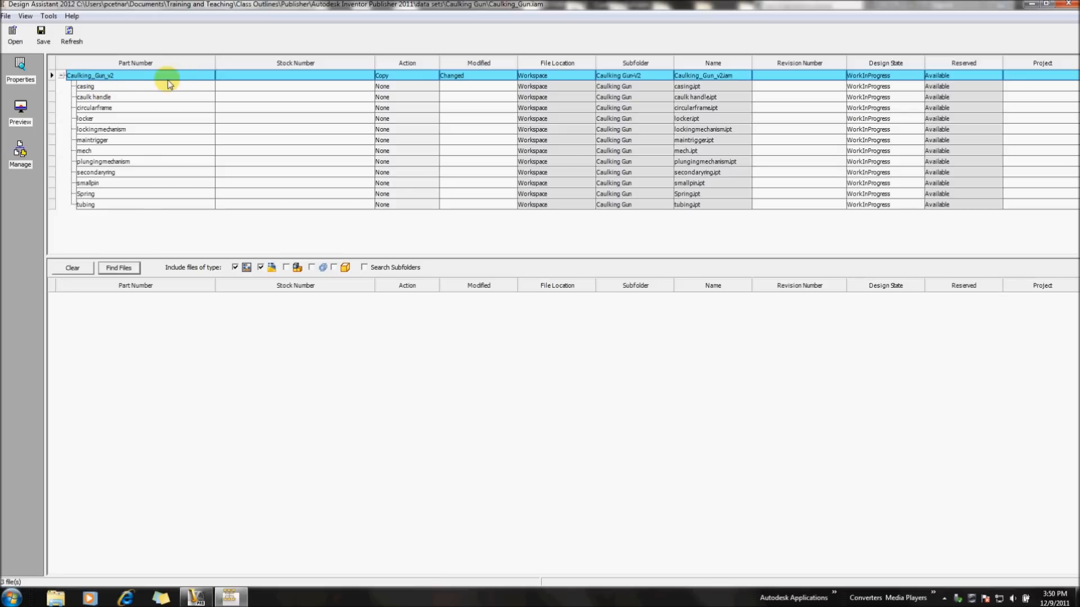
mouse_move(183, 89)
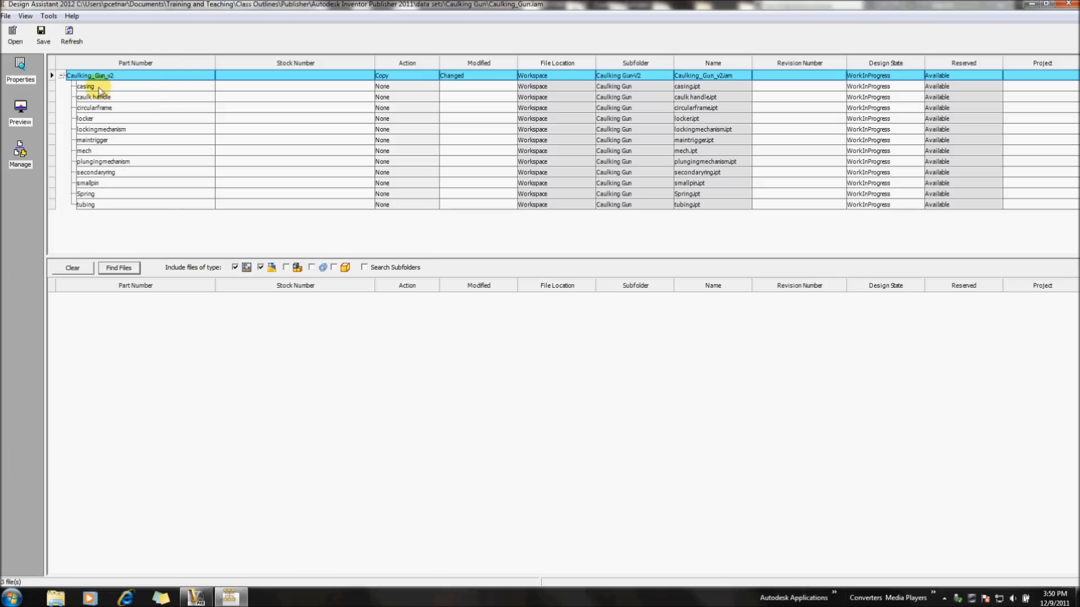
Set the casing part's action to Copy as casing_v2.ipt in Caulking Gun-V2
right_click(86, 87)
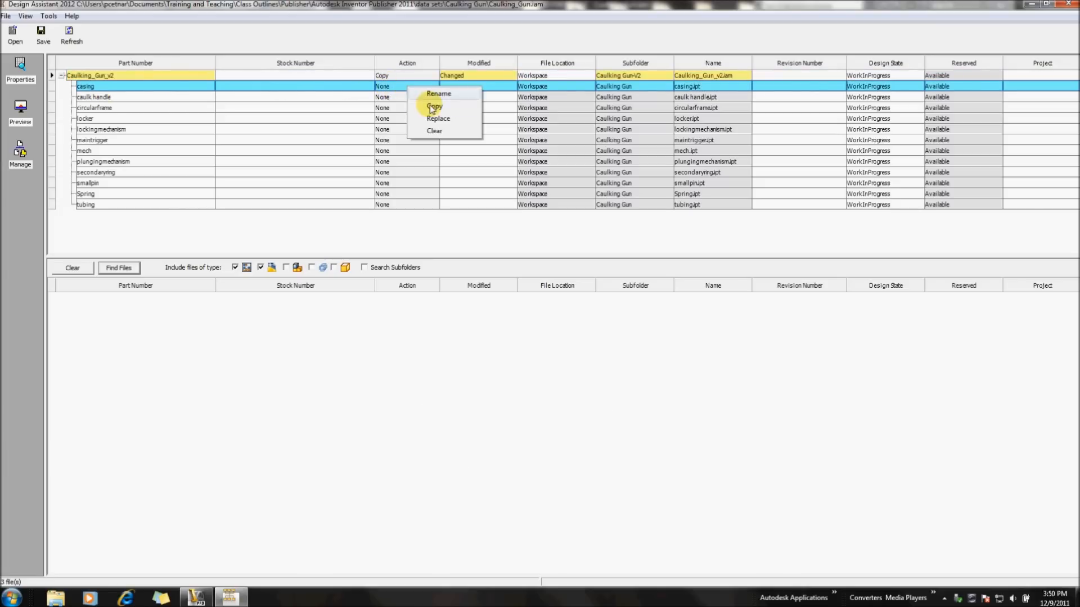
left_click(432, 106)
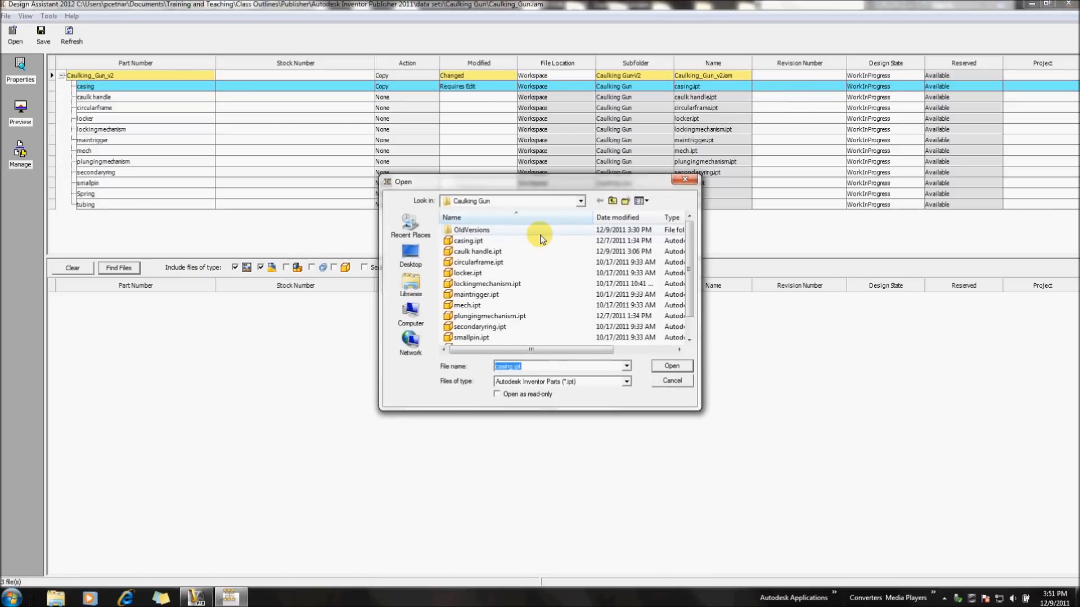
mouse_move(542, 239)
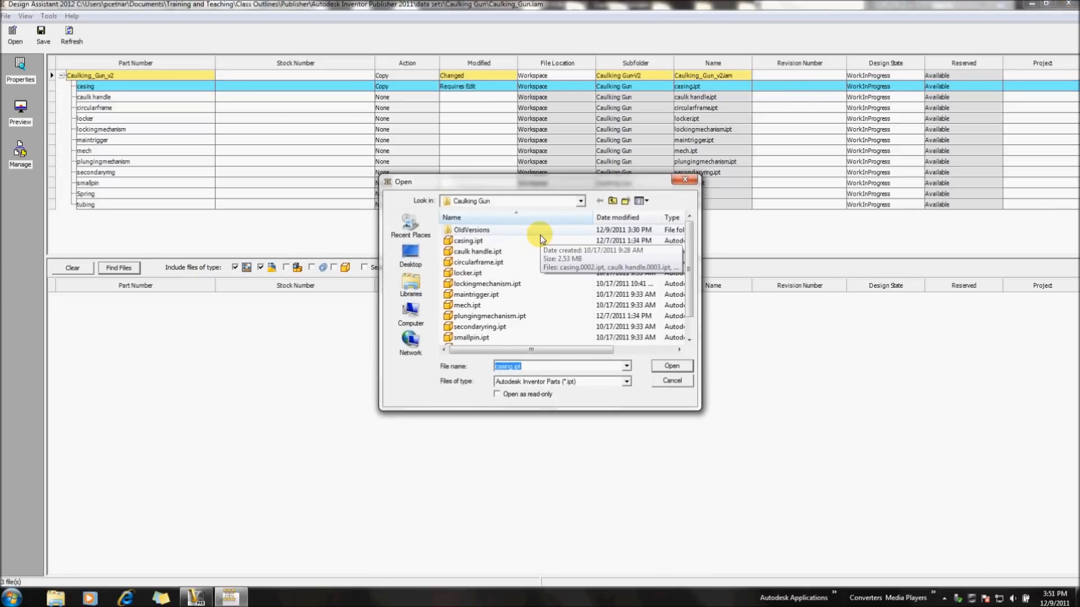
left_click(613, 201)
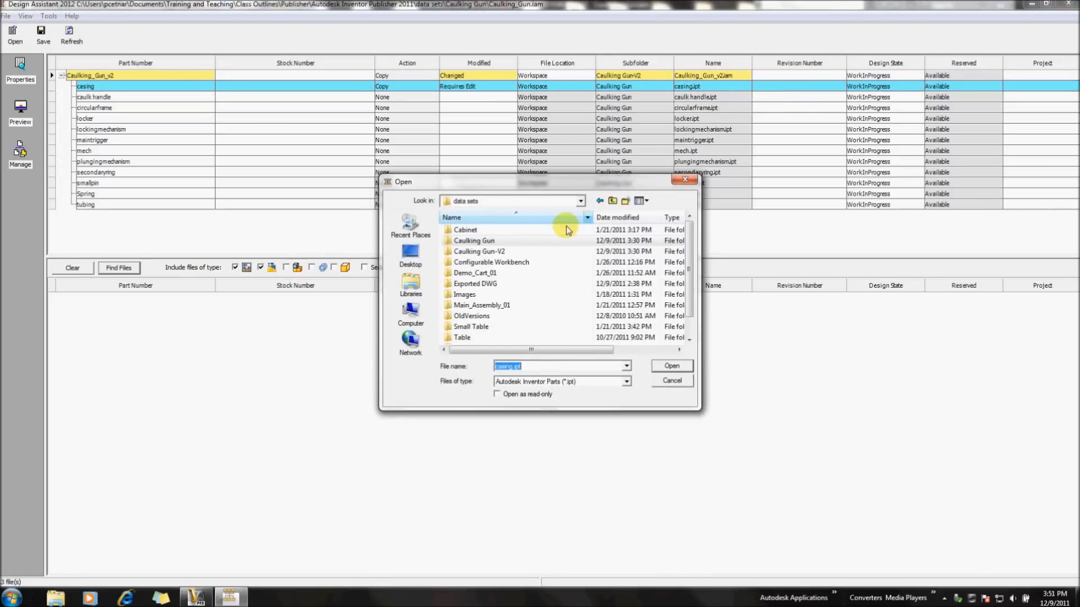
double_click(480, 252)
type("_v2")
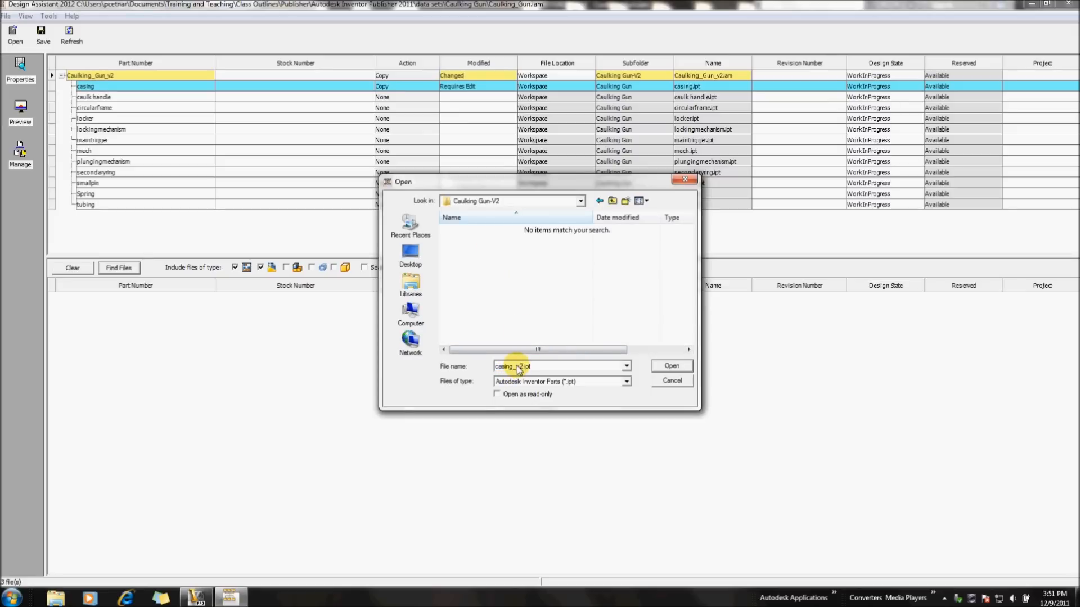
left_click(672, 365)
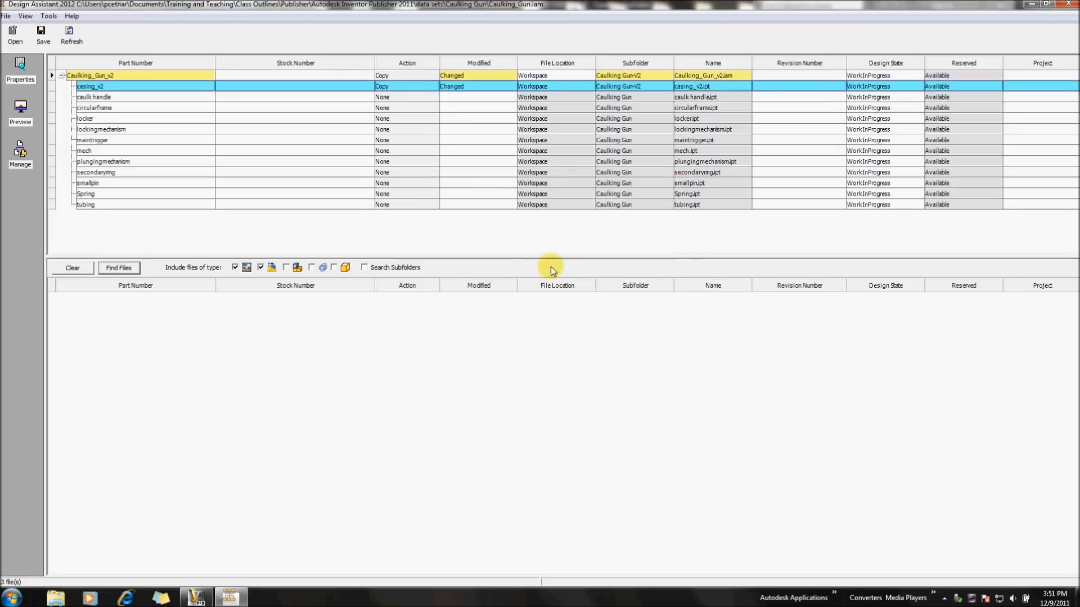
mouse_move(509, 232)
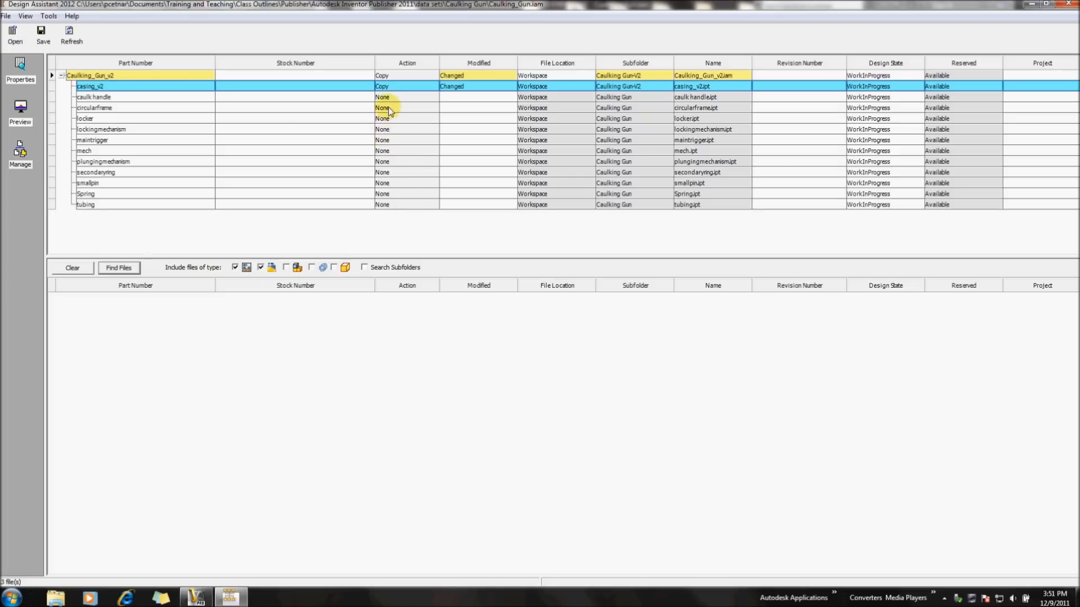
Check the circularframe and lockingmechanism action options, leaving circularframe unchanged
right_click(392, 108)
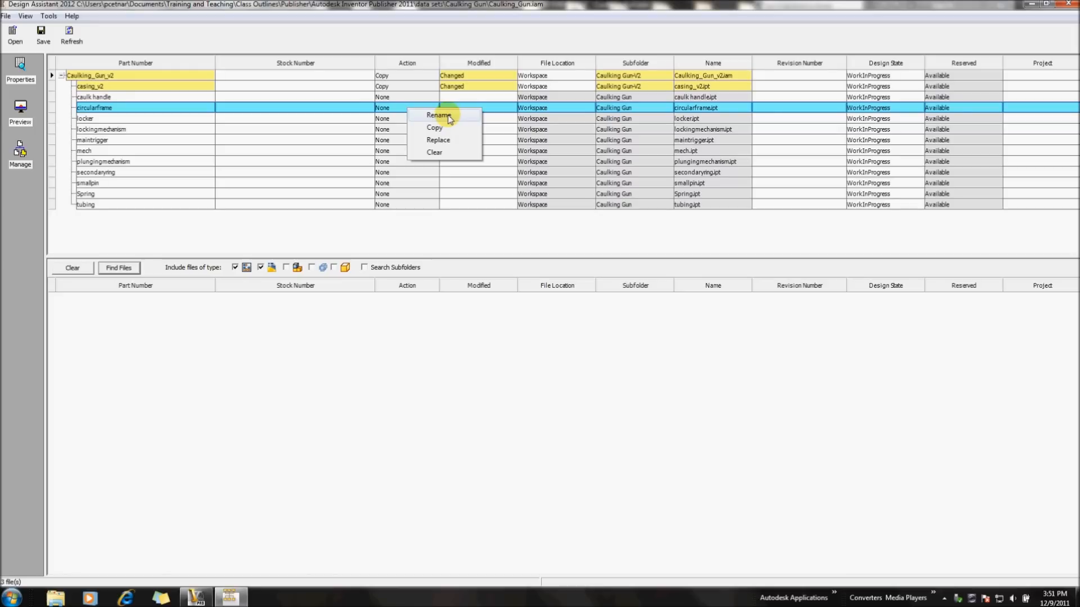
mouse_move(433, 118)
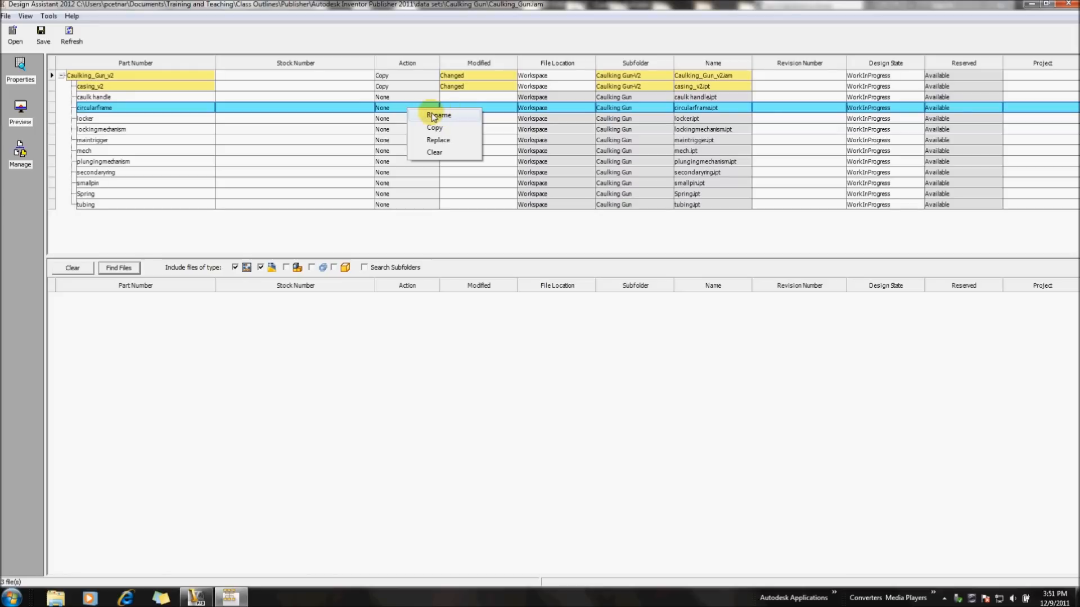
mouse_move(439, 128)
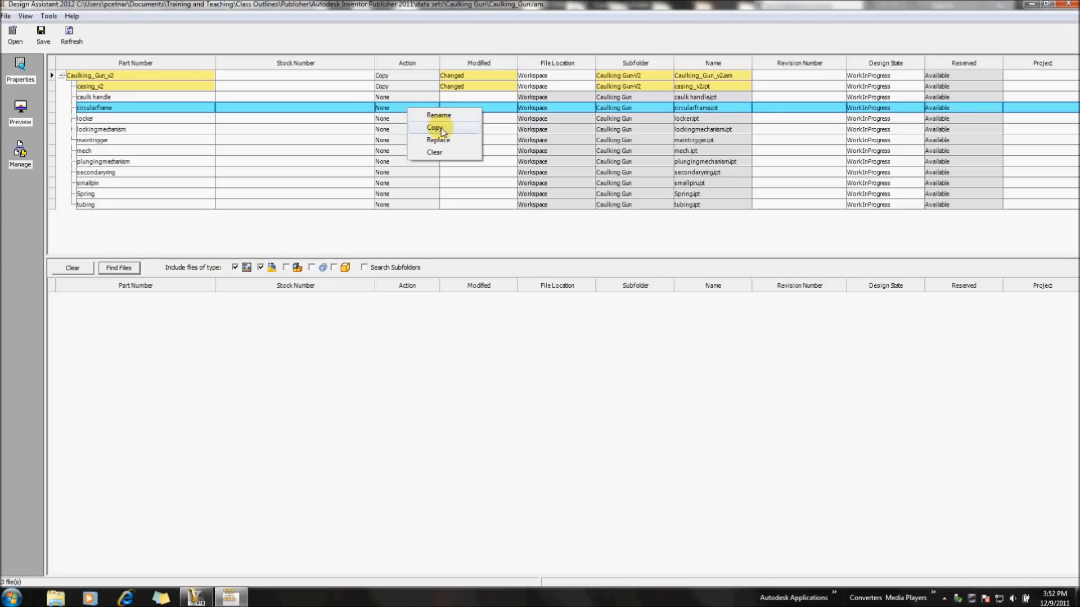
mouse_move(166, 113)
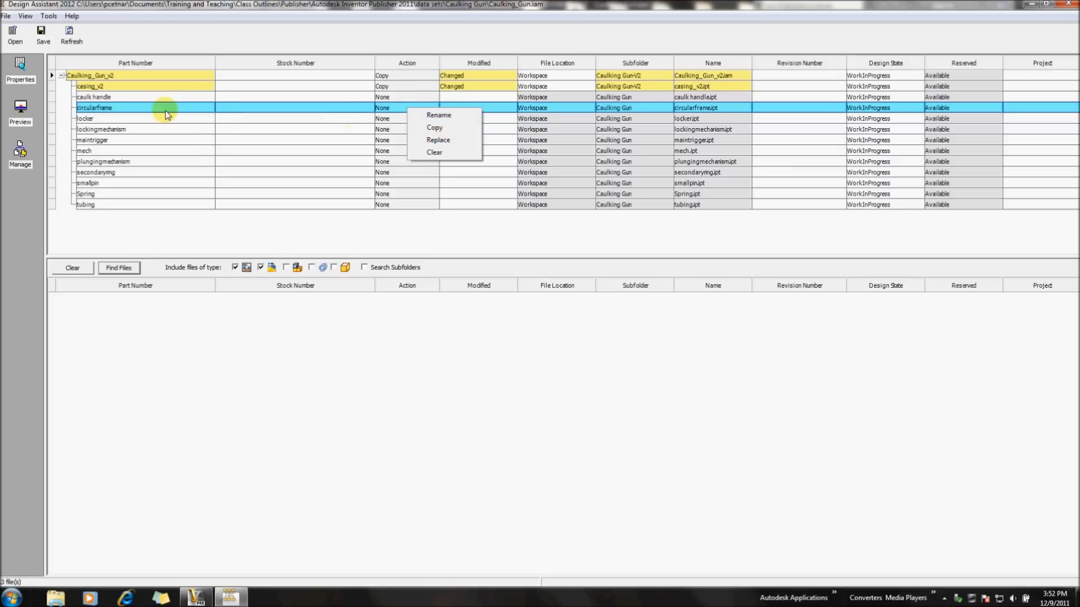
mouse_move(131, 111)
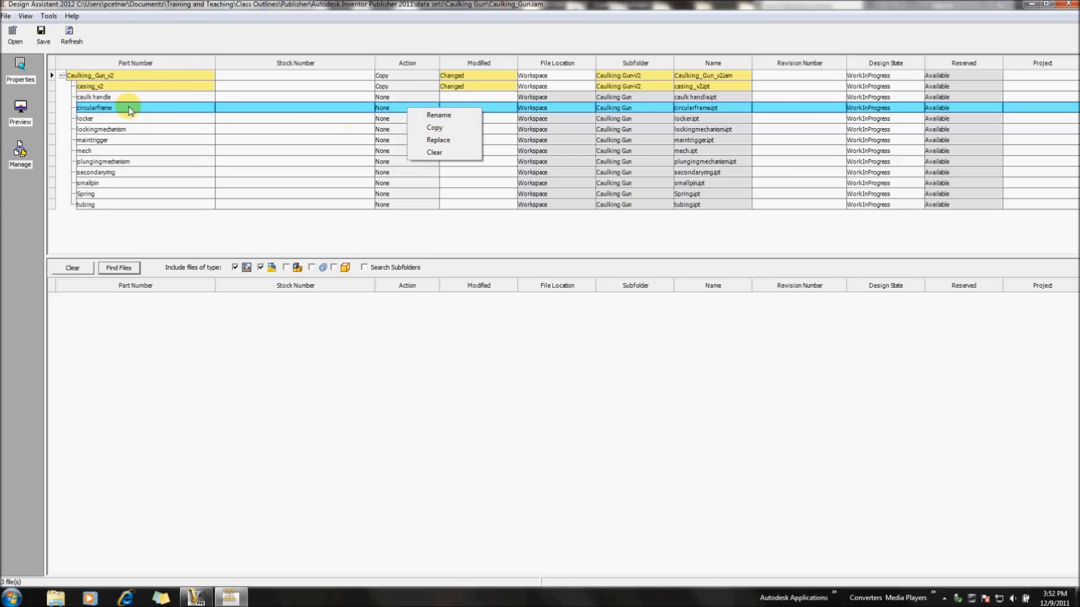
mouse_move(109, 132)
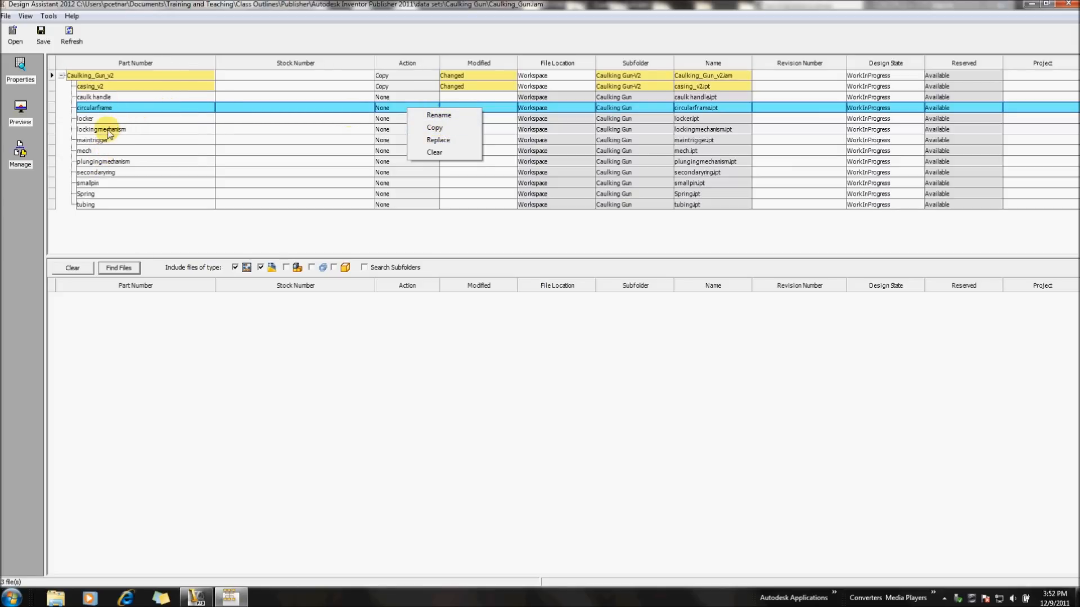
left_click(101, 129)
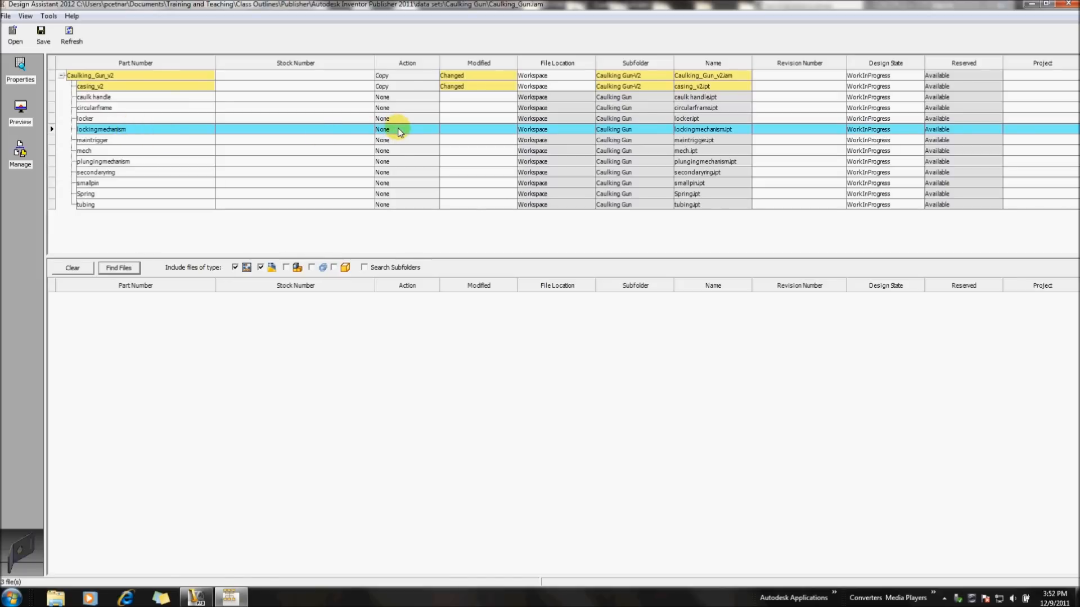
right_click(399, 129)
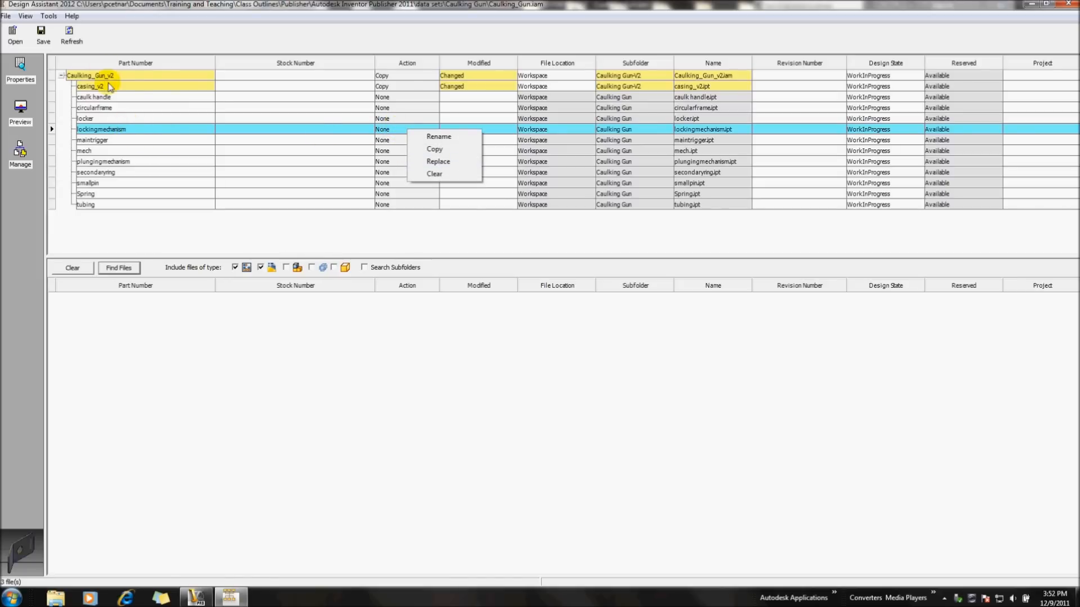
mouse_move(120, 131)
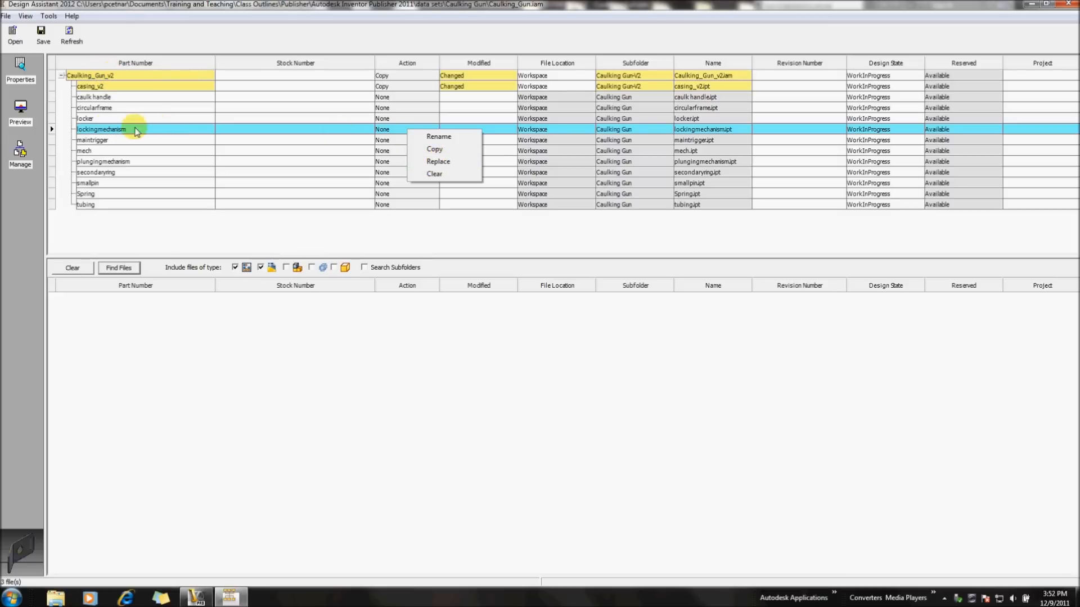
mouse_move(437, 162)
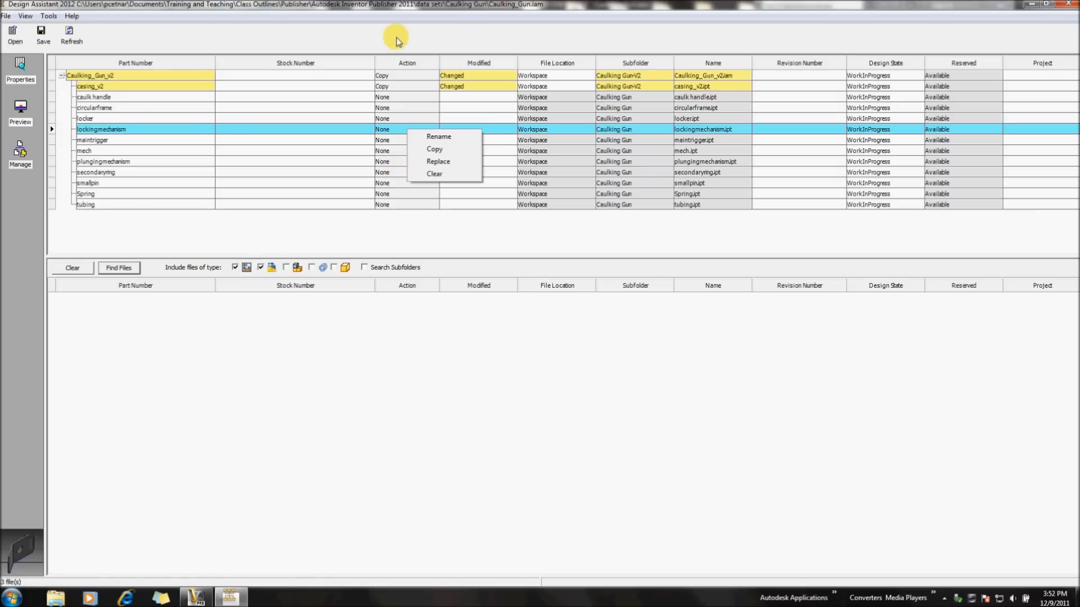
Save the copy changes and acknowledge the Updates complete message
left_click(41, 33)
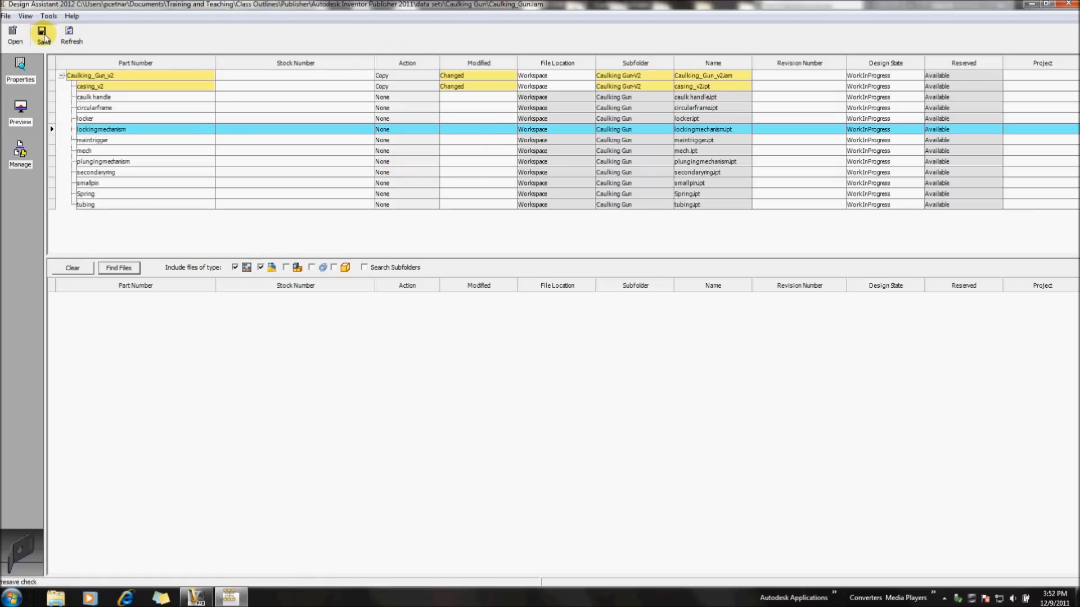
left_click(47, 33)
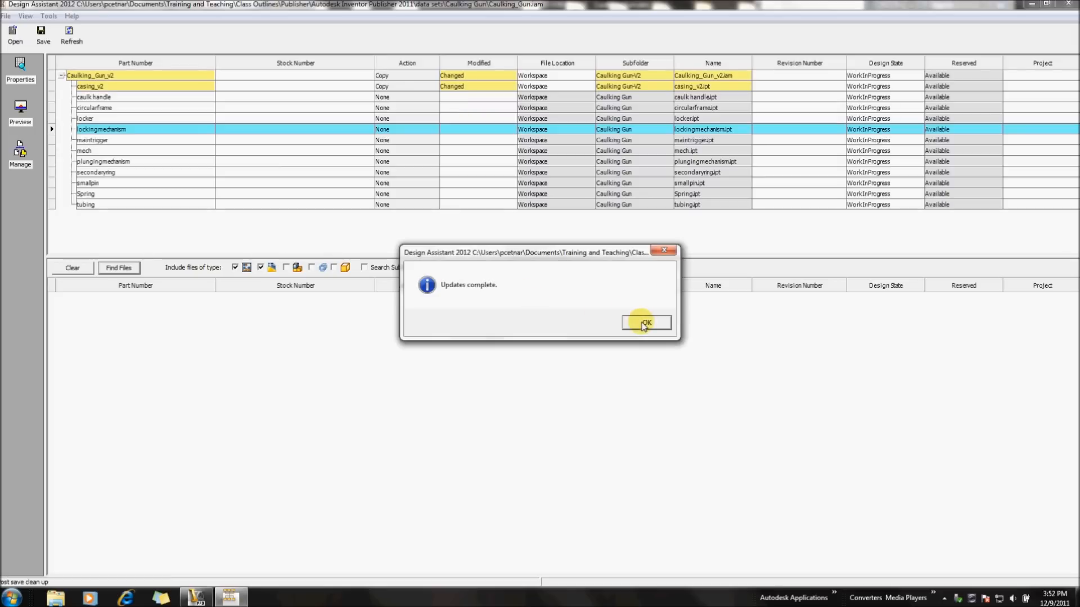
left_click(646, 323)
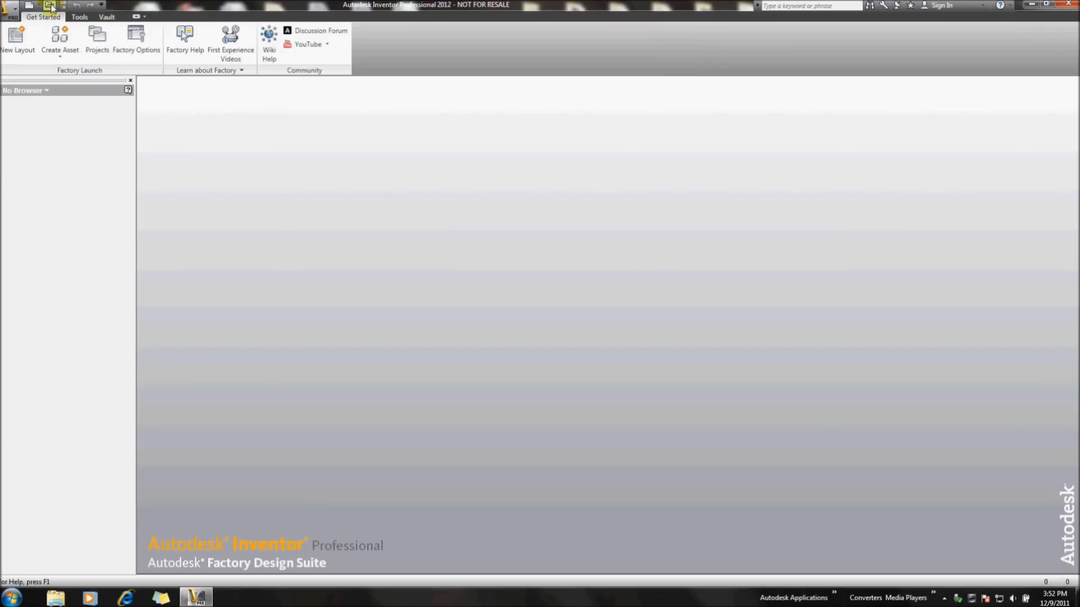
Open Caulking_Gun_v2.iam from the Caulking Gun-V2 folder and locate casing_v2 in the browser
left_click(47, 6)
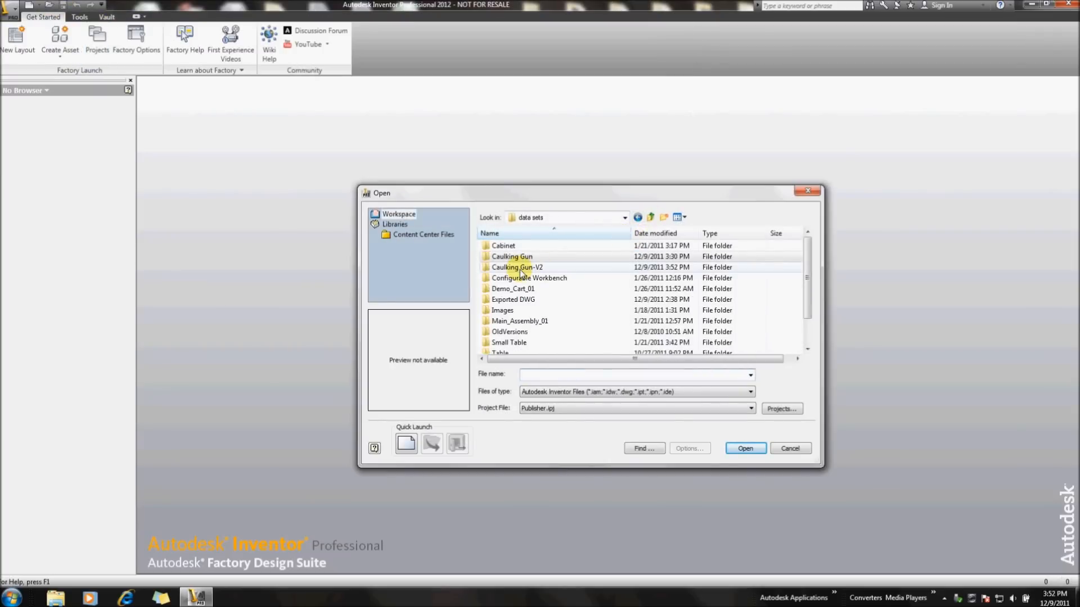
double_click(517, 267)
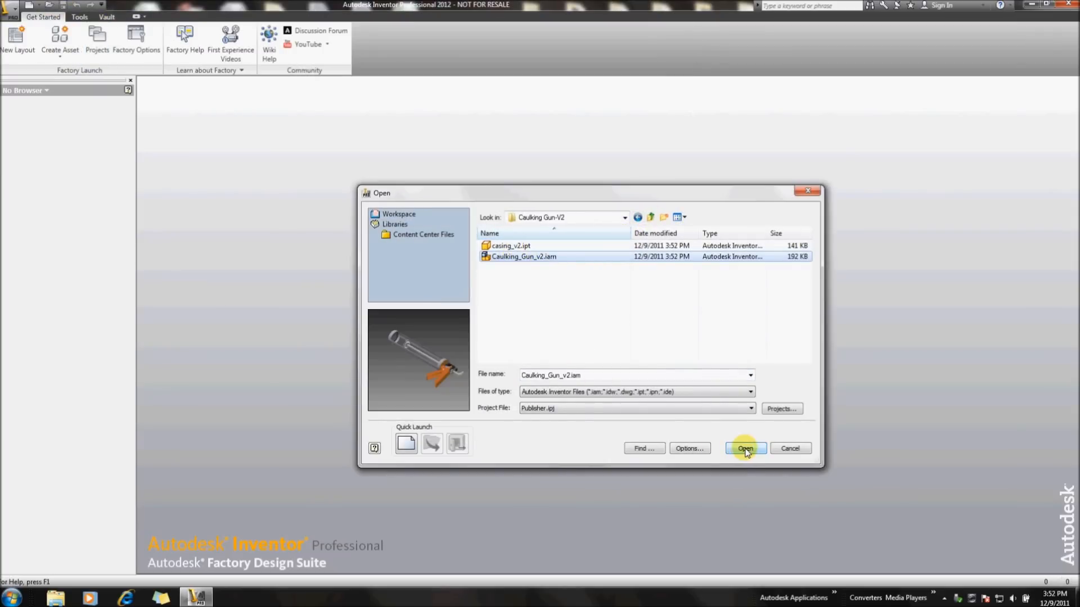
left_click(745, 448)
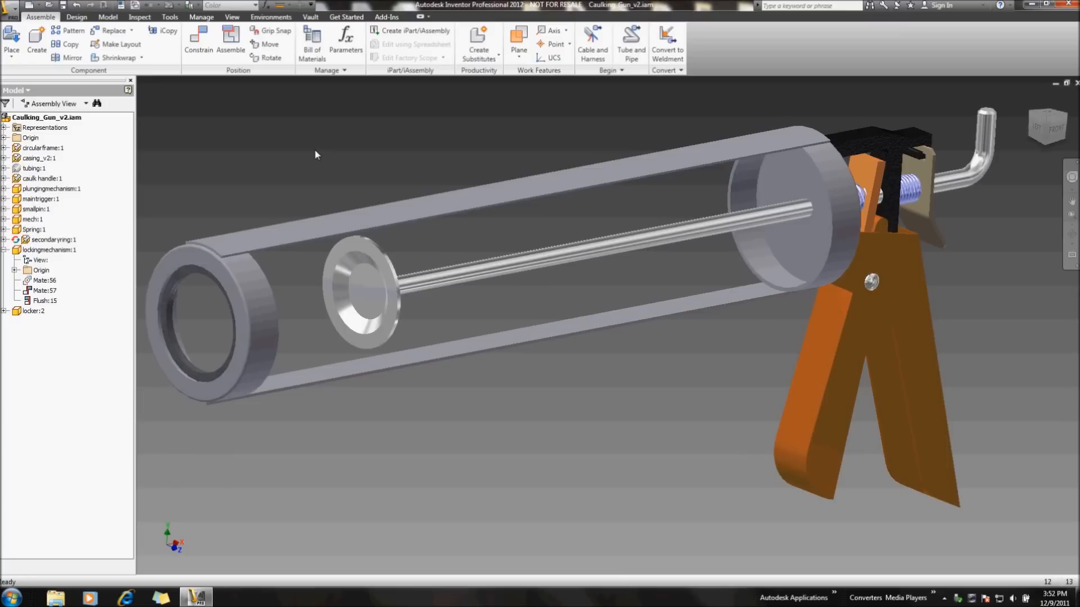
left_click(44, 117)
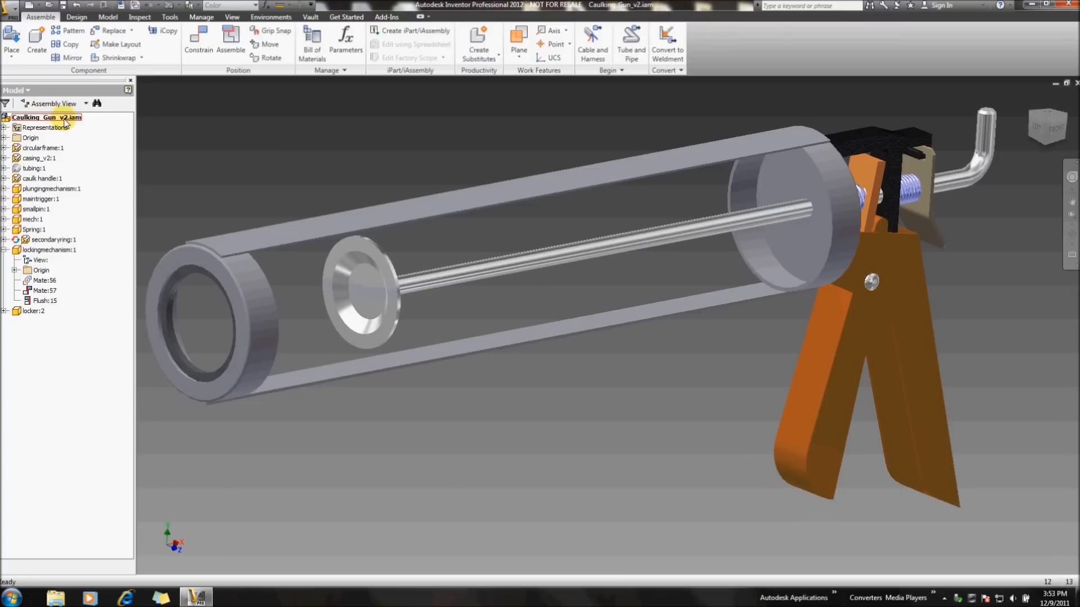
left_click(36, 158)
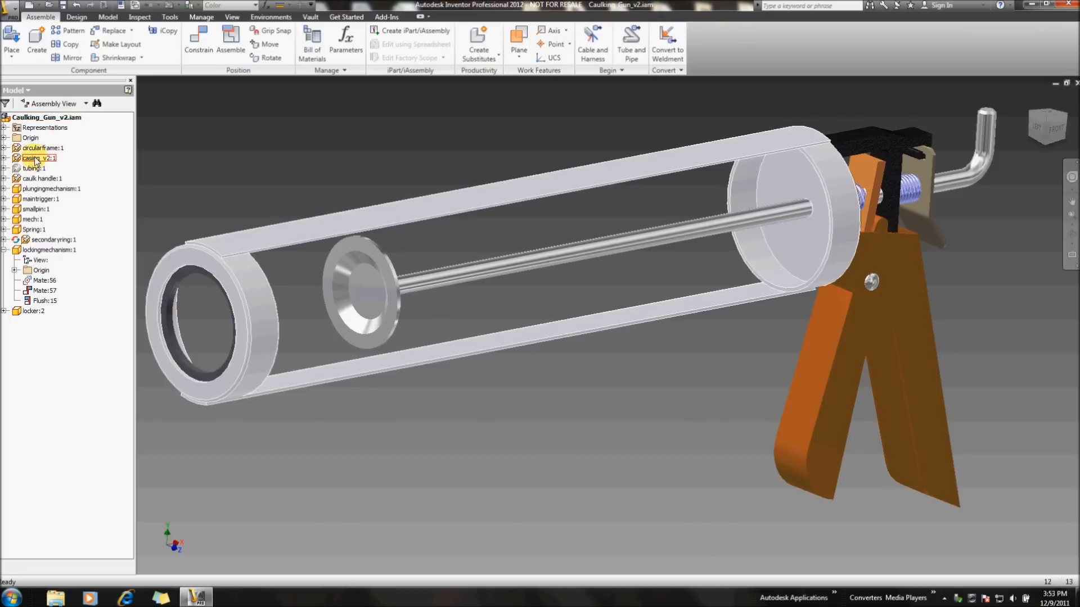
Edit casing_v2 in place, change the 20.00 sketch angle to 60, and finish the sketch
double_click(35, 158)
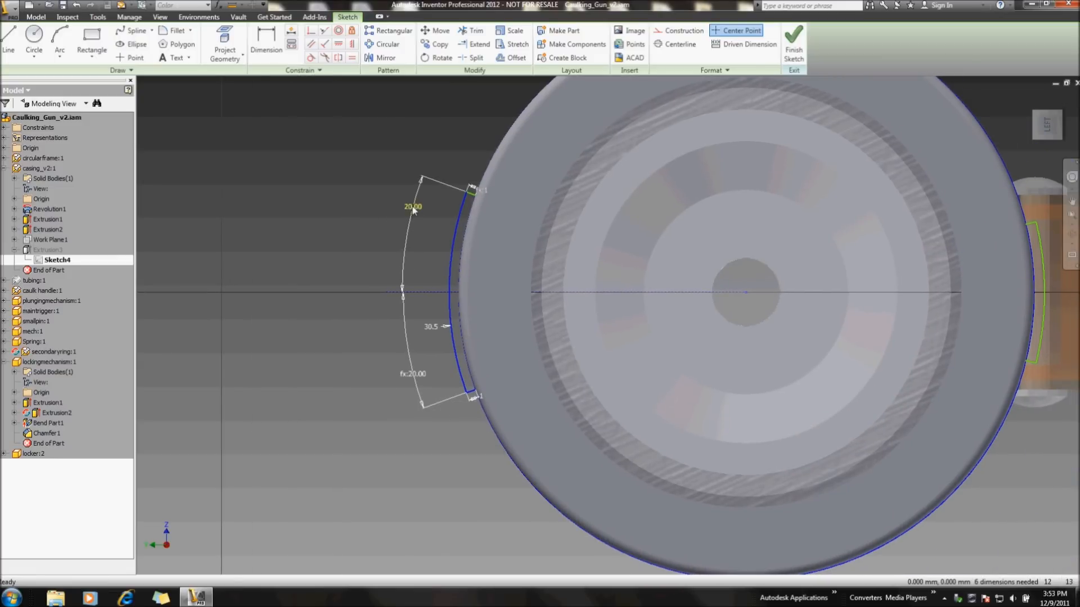
double_click(411, 206)
type("60")
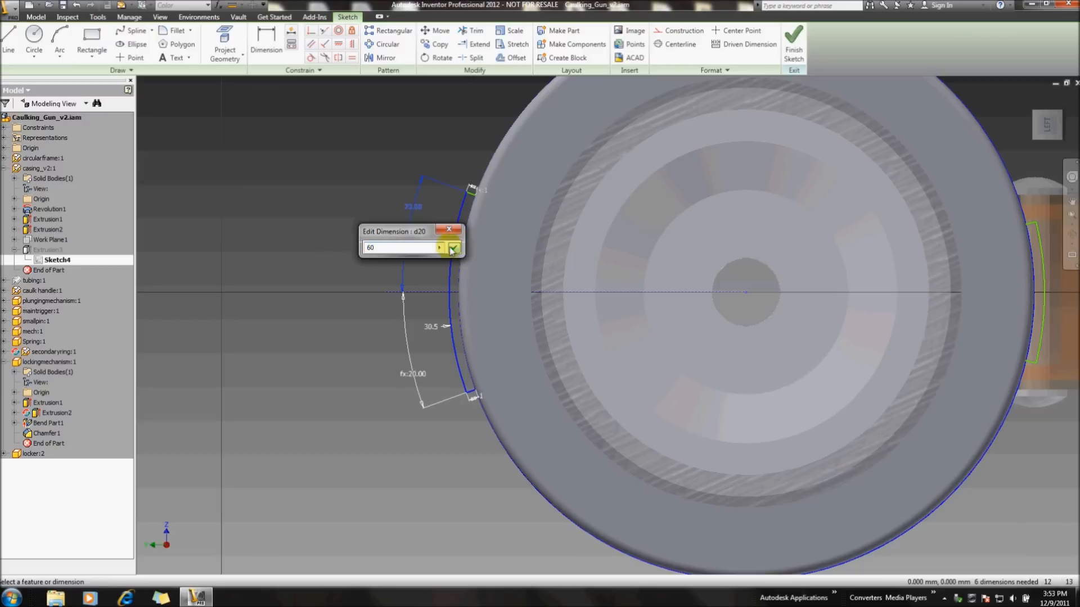
left_click(456, 248)
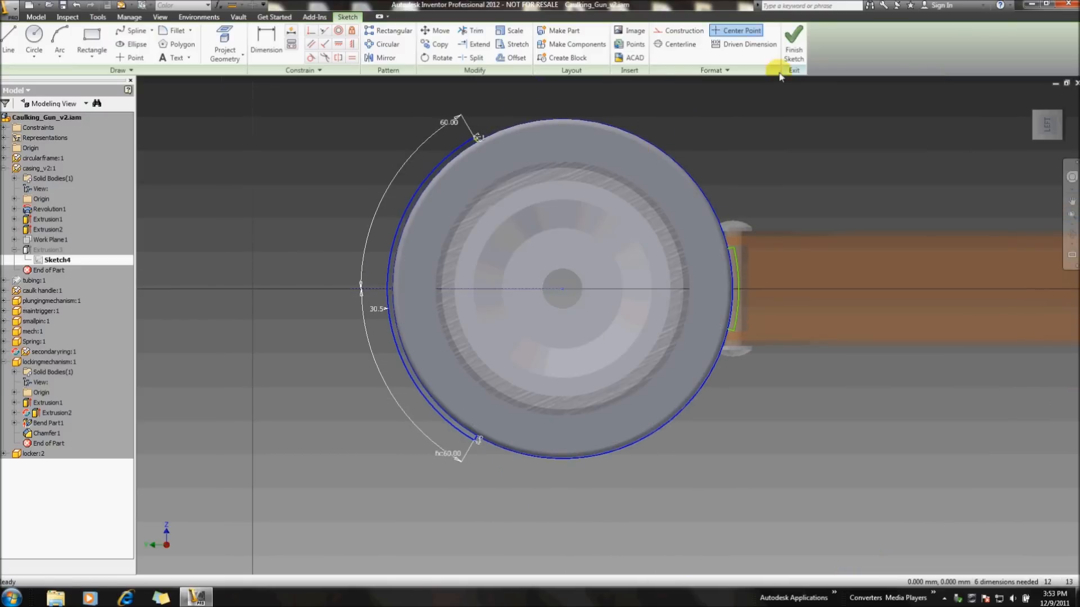
left_click(794, 44)
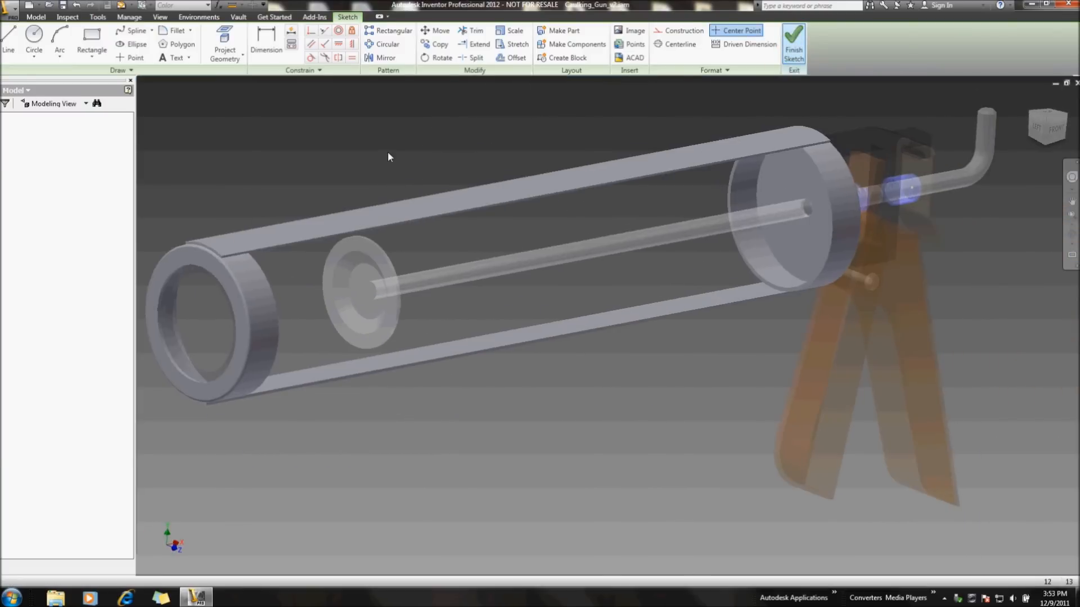
left_click(794, 39)
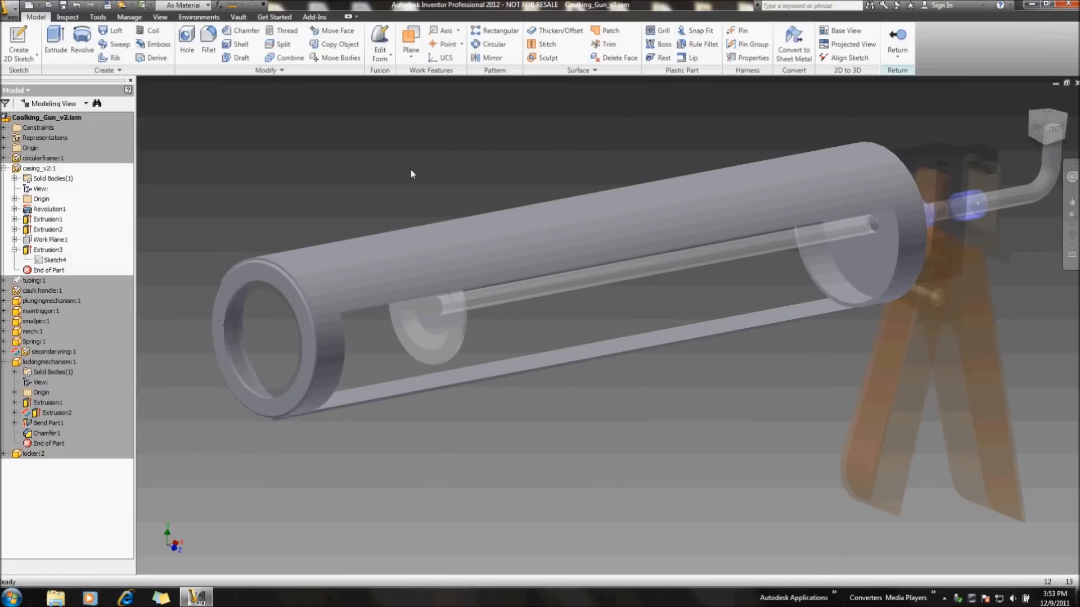
mouse_move(394, 170)
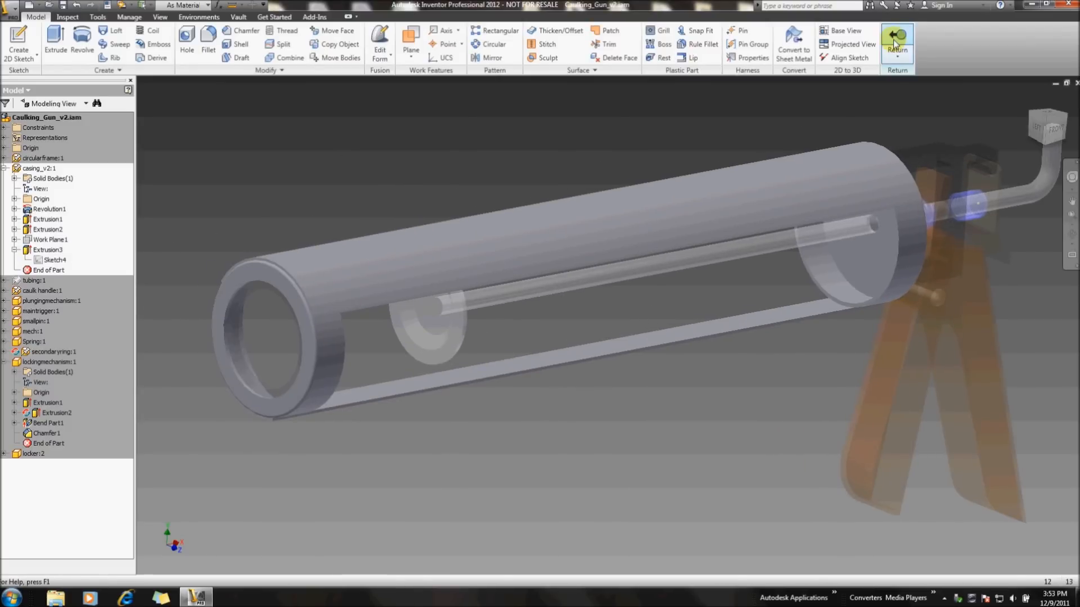
Return to the assembly and confirm saving the modified casing_v2
left_click(894, 38)
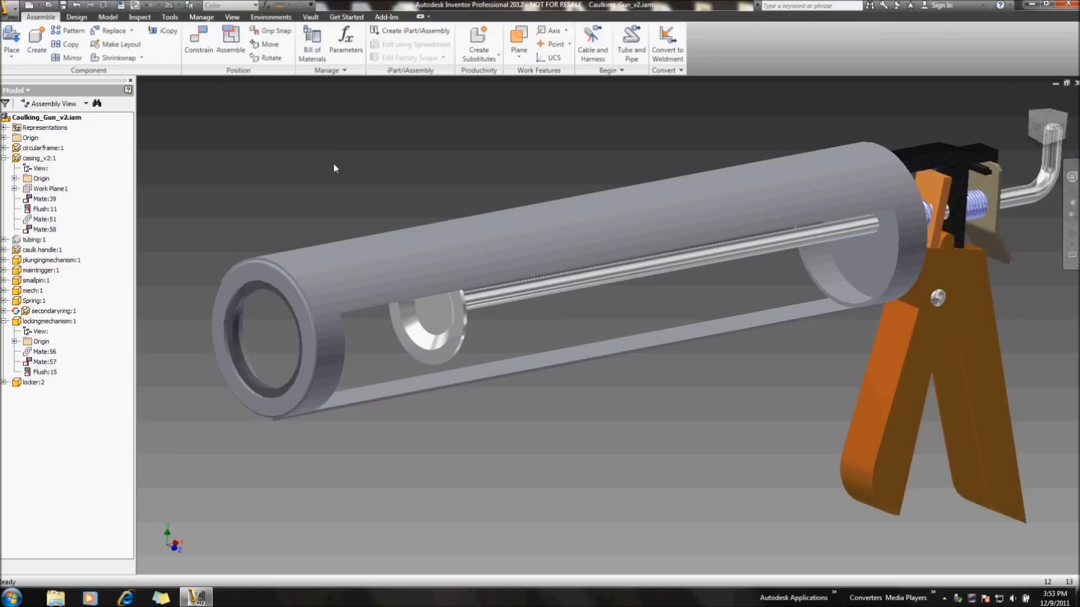
mouse_move(210, 106)
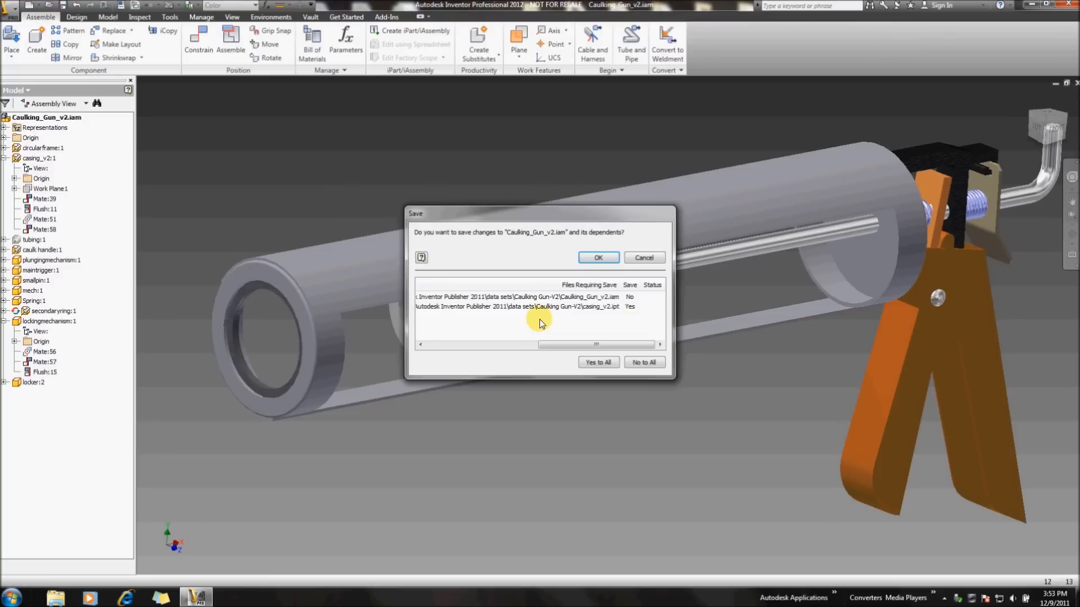
left_click(598, 258)
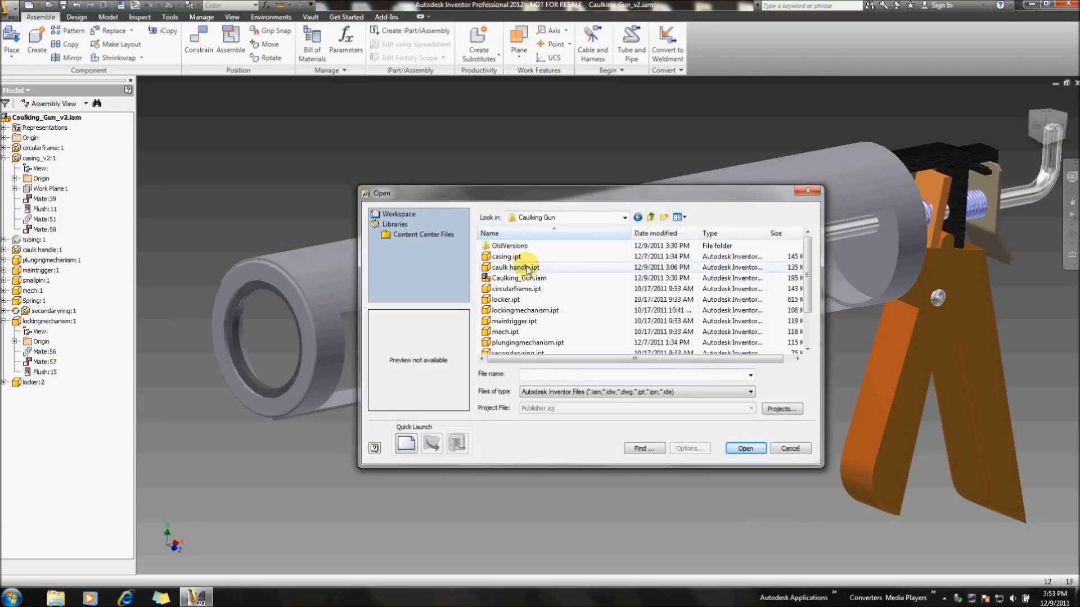
Open Caulking_Gun.iam from the Caulking Gun folder
left_click(746, 449)
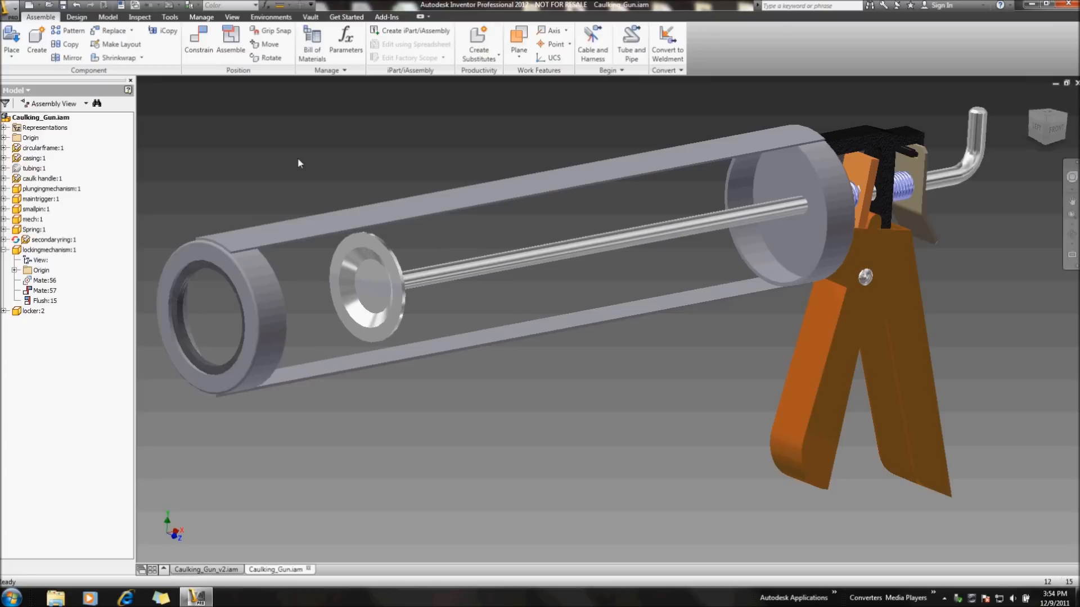
mouse_move(388, 177)
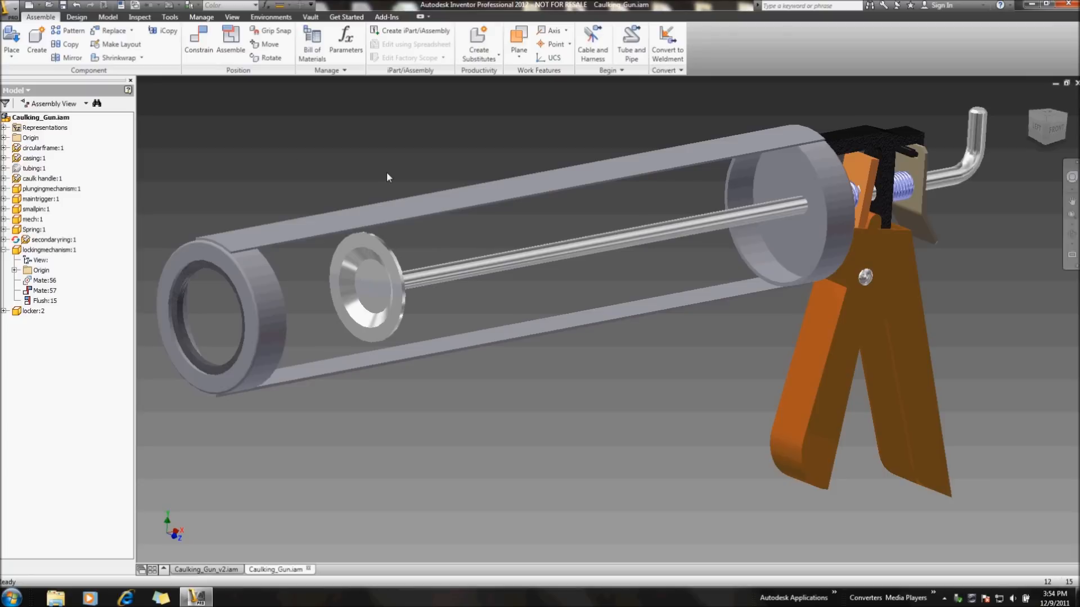
mouse_move(342, 156)
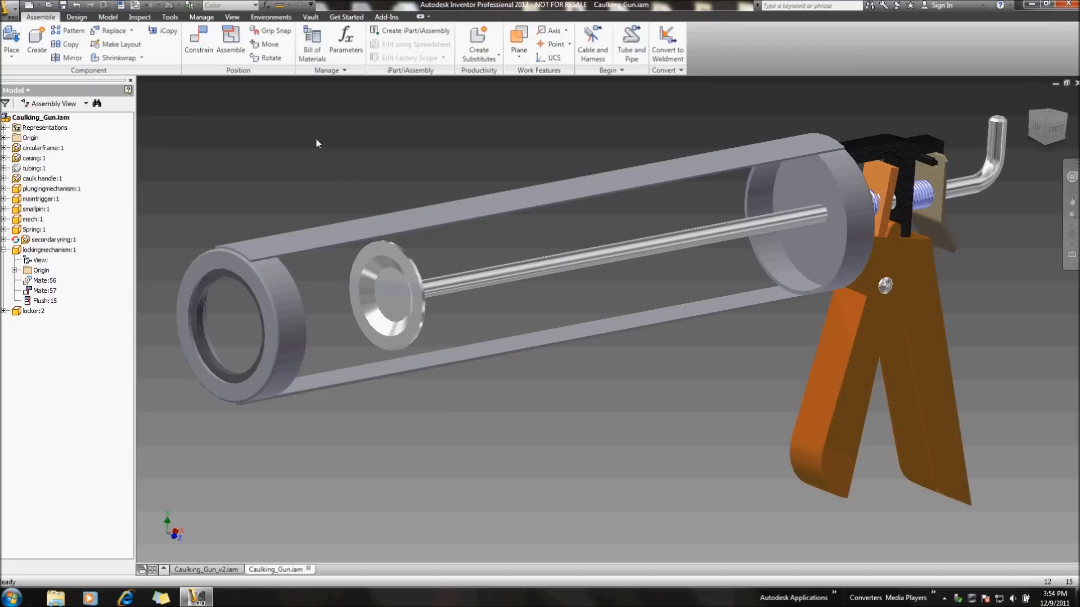
mouse_move(321, 157)
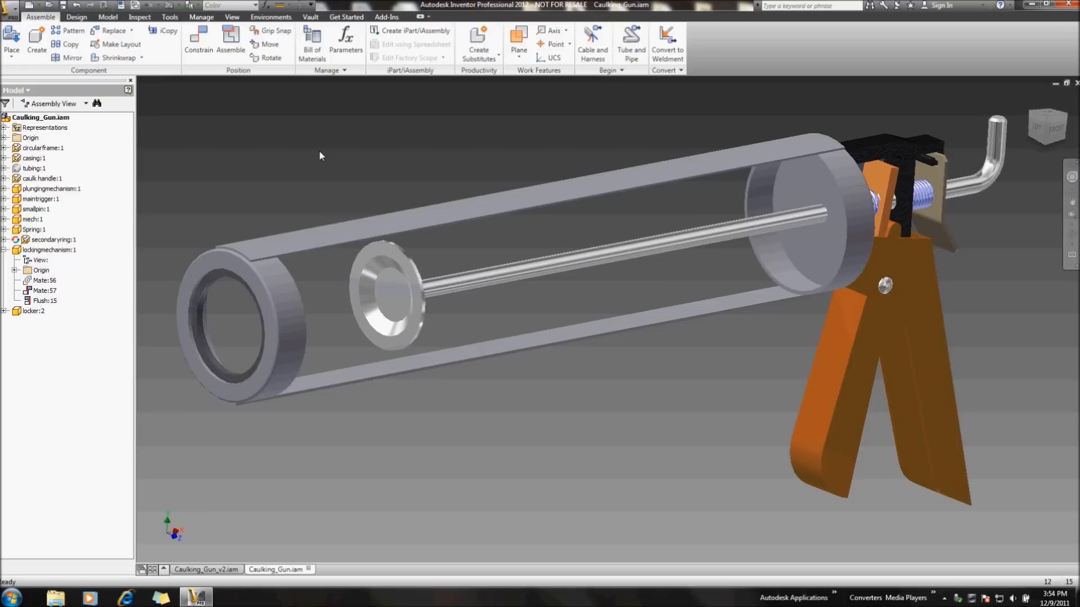
mouse_move(284, 152)
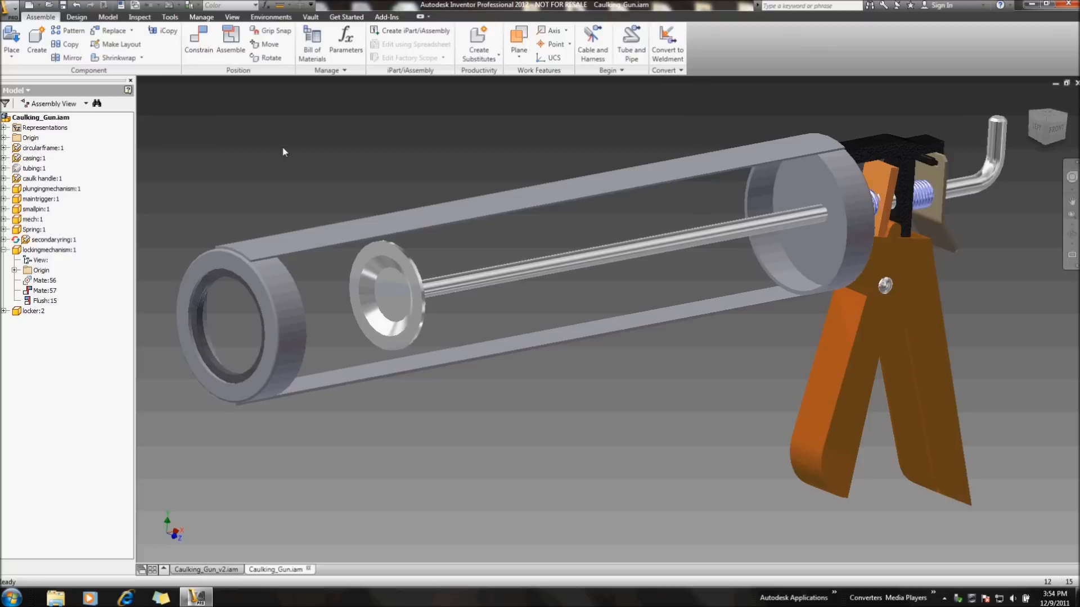
mouse_move(462, 157)
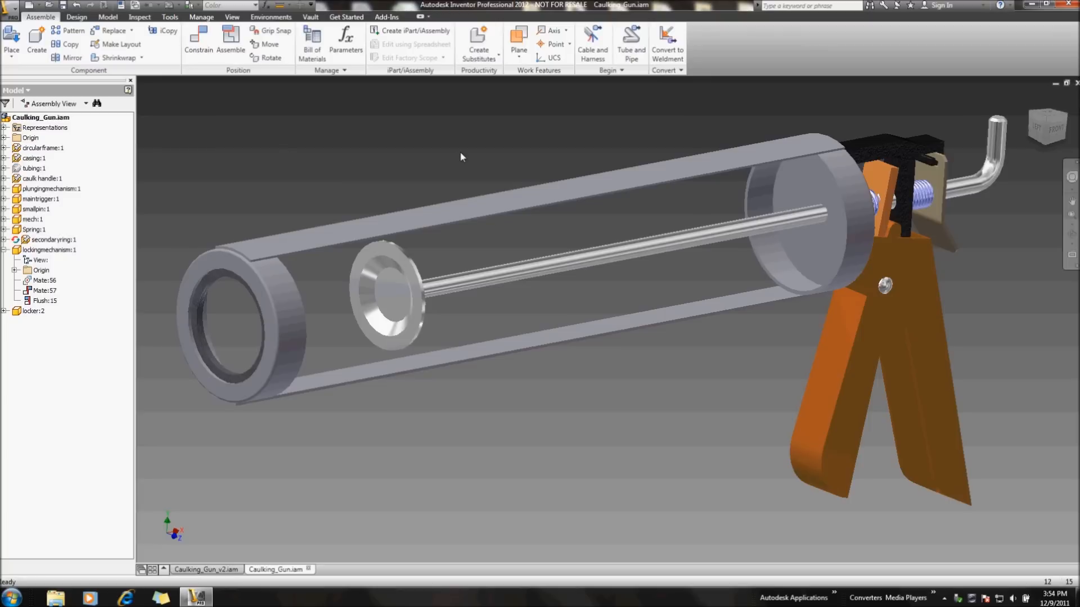
mouse_move(454, 157)
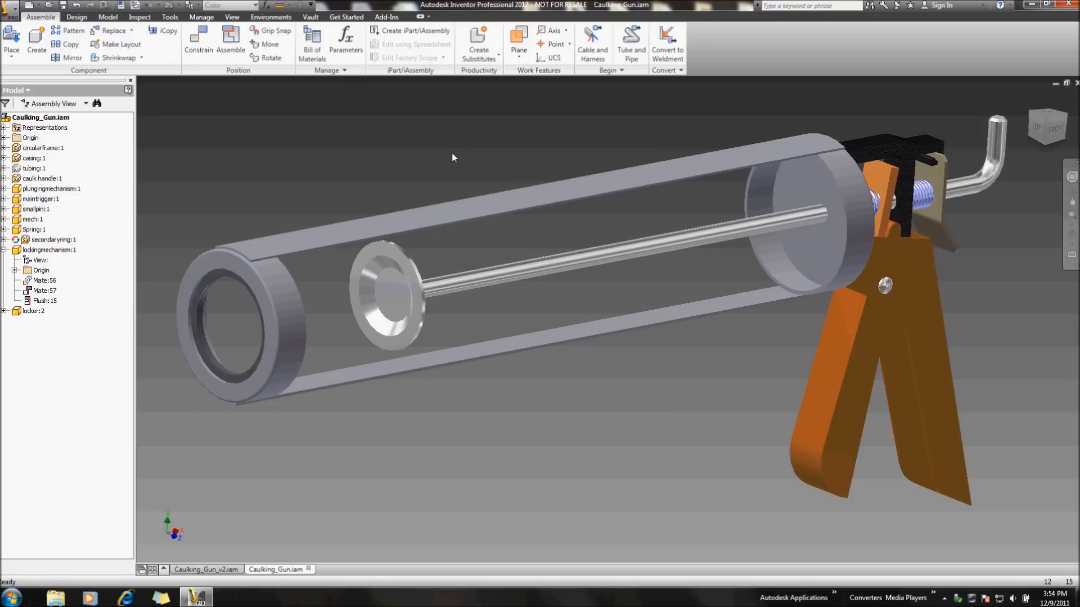
mouse_move(588, 443)
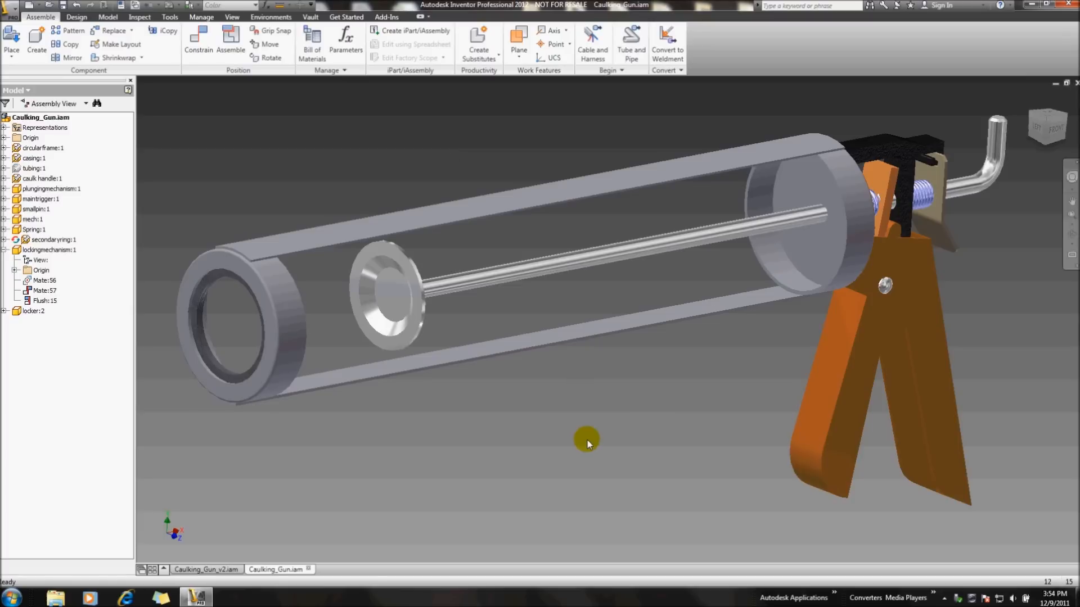